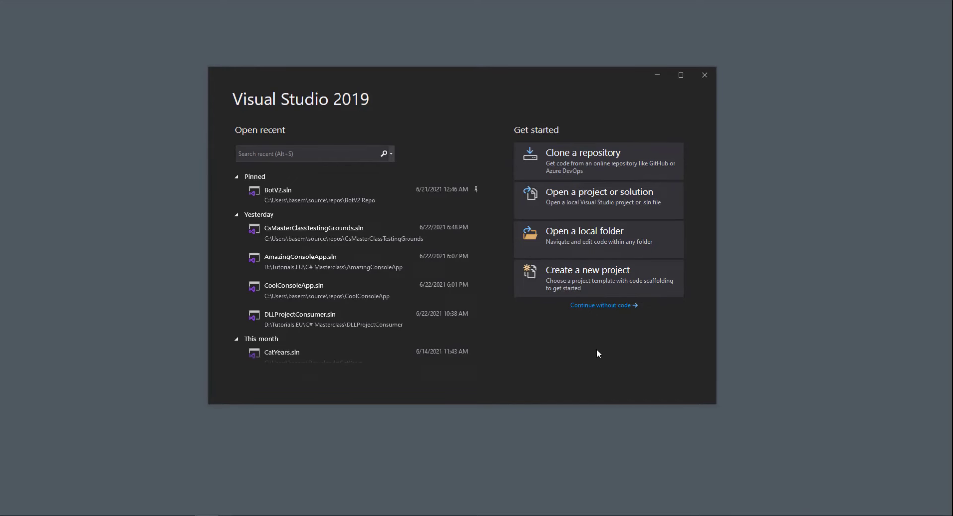
mouse_move(595, 364)
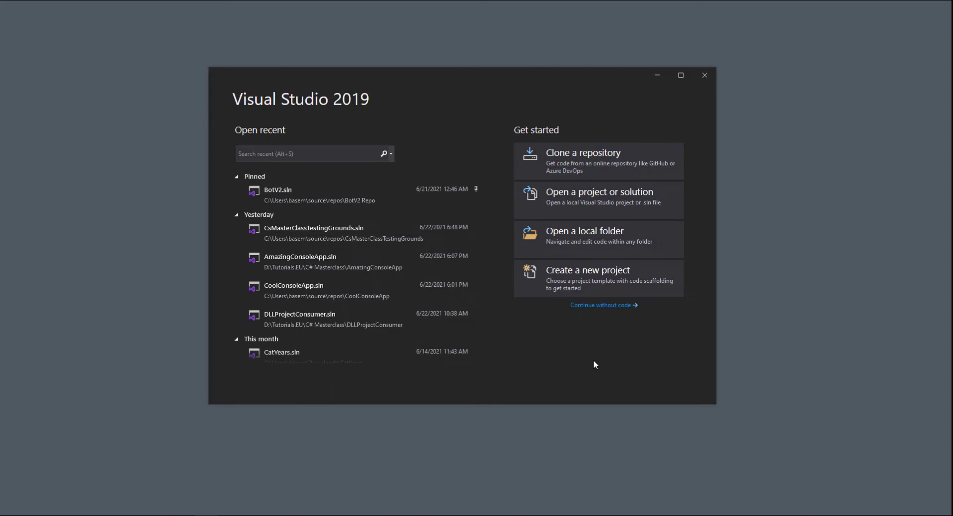
Create a C# Console Application named ConsoleTest targeting .NET 5.0 (Current).
click(586, 279)
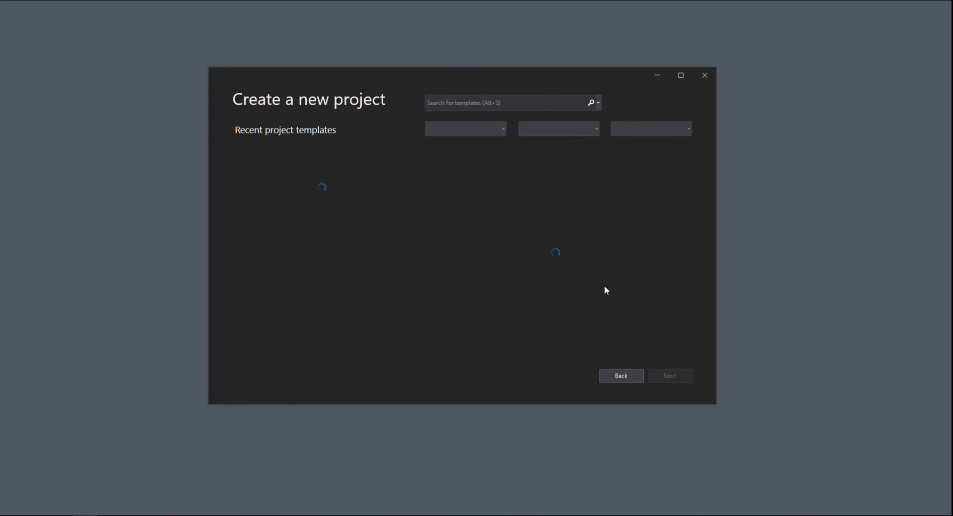
mouse_move(485, 194)
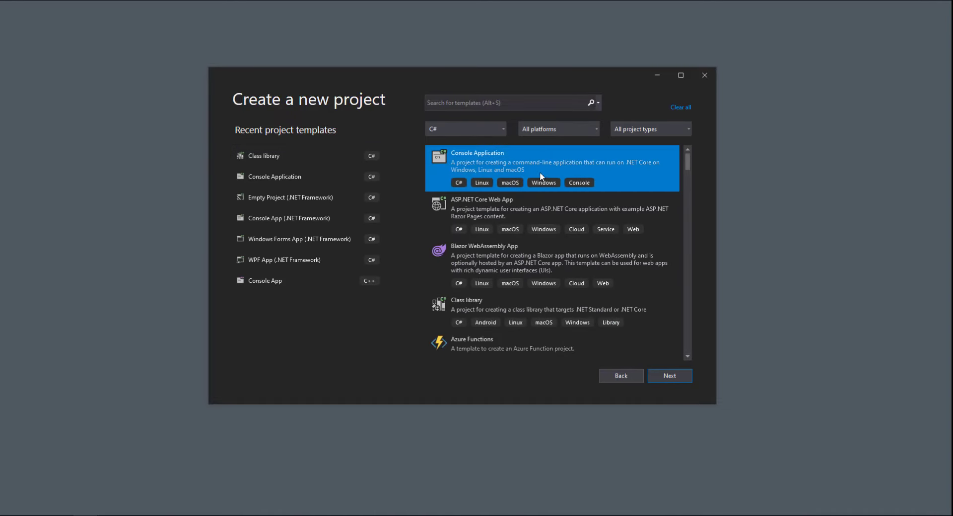
click(668, 377)
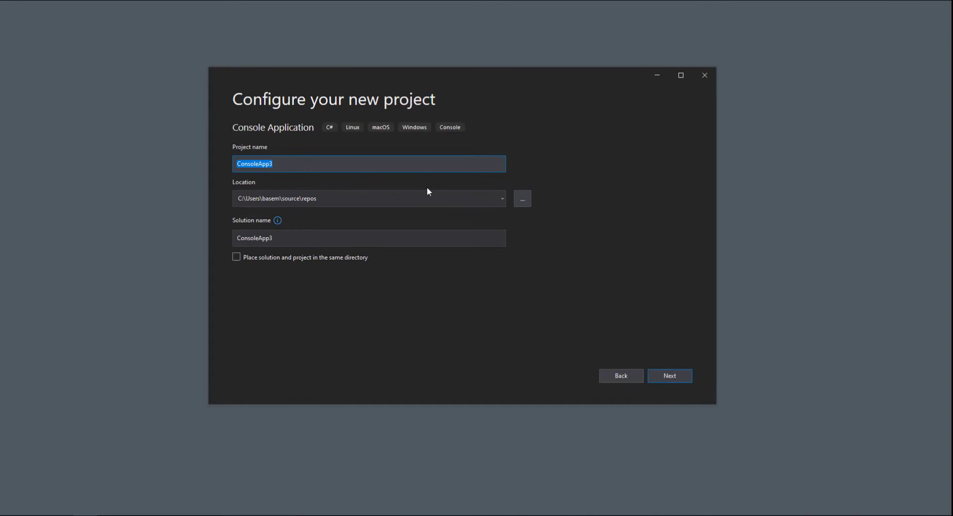
text(ConsoleTest)
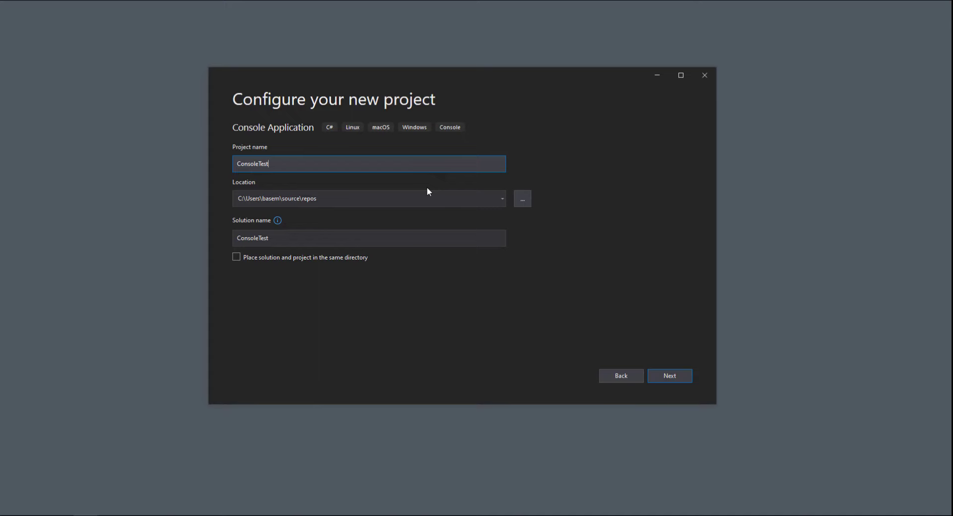
click(669, 376)
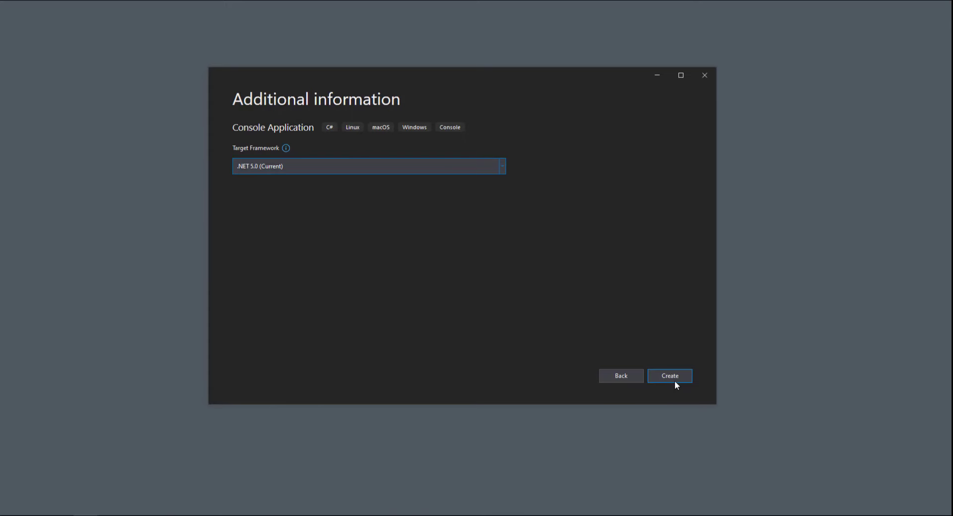
click(669, 376)
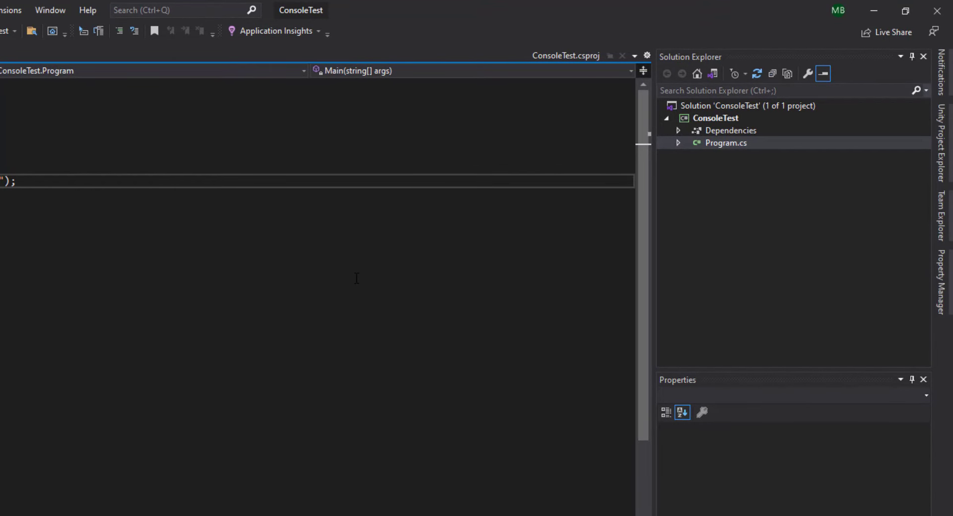
Add a new Class library project named DLLTest to the ConsoleTest solution on .NET 5.0.
right_click(749, 105)
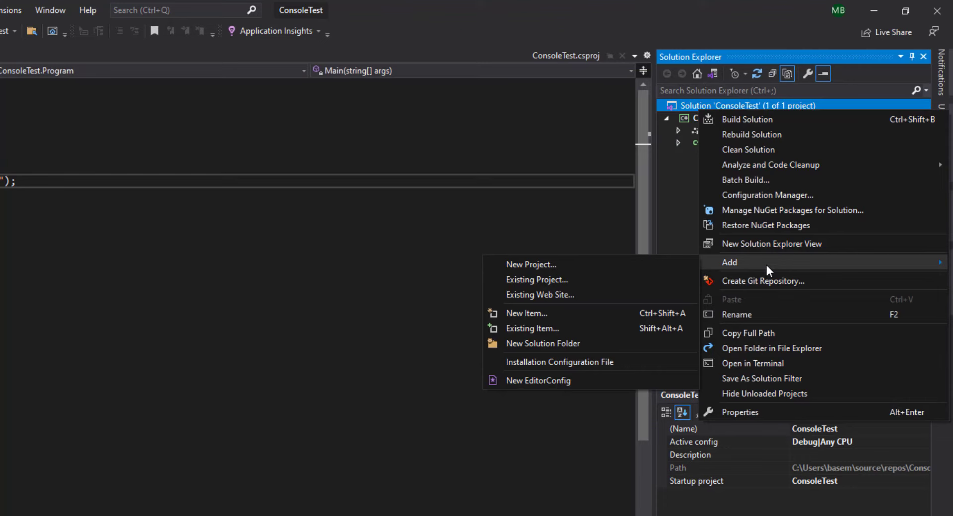
click(530, 264)
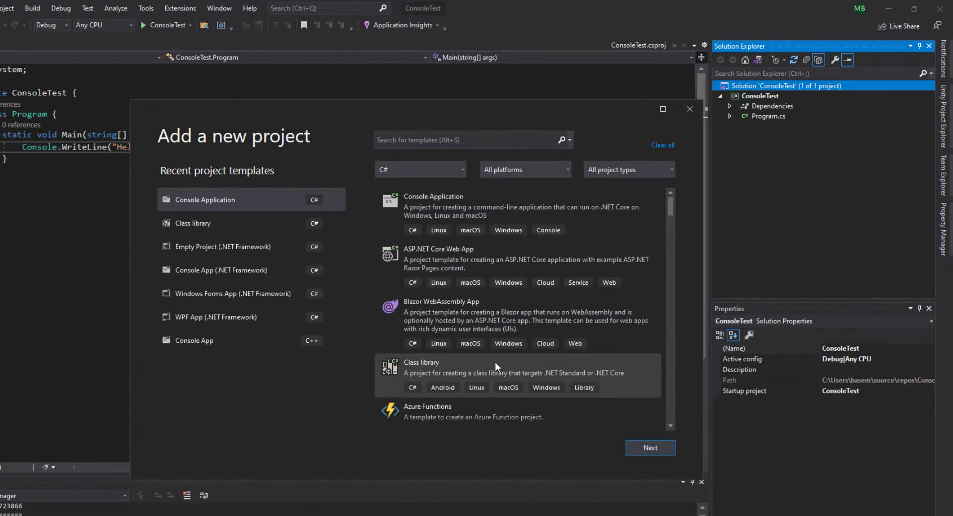
click(650, 448)
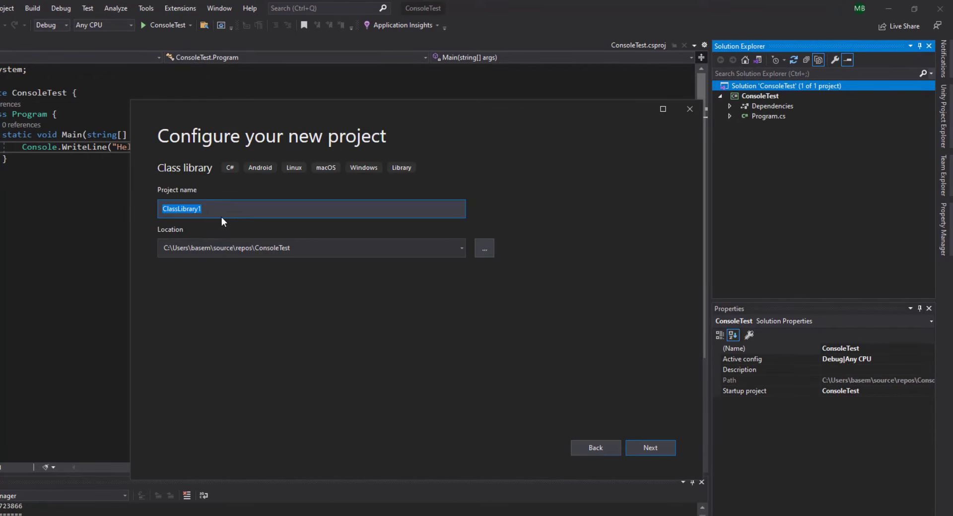
mouse_move(223, 208)
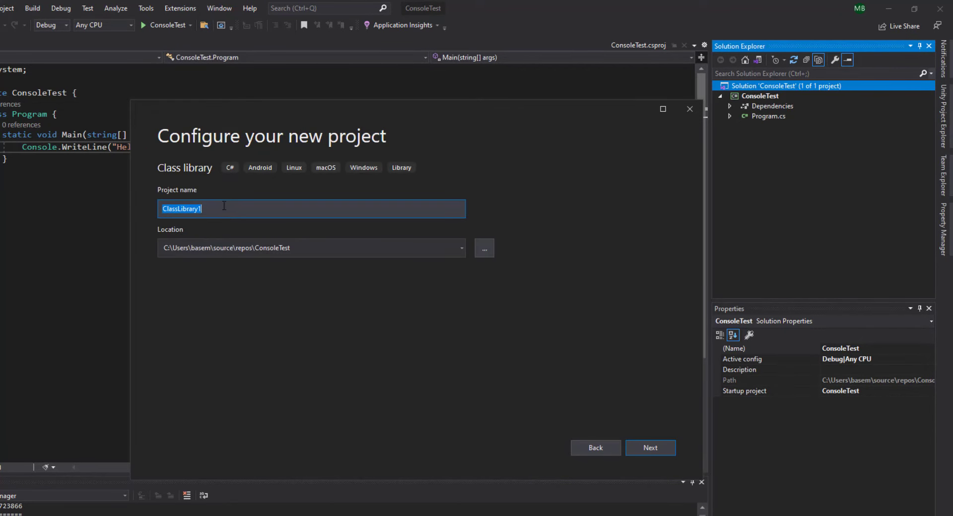
text(DLLTe)
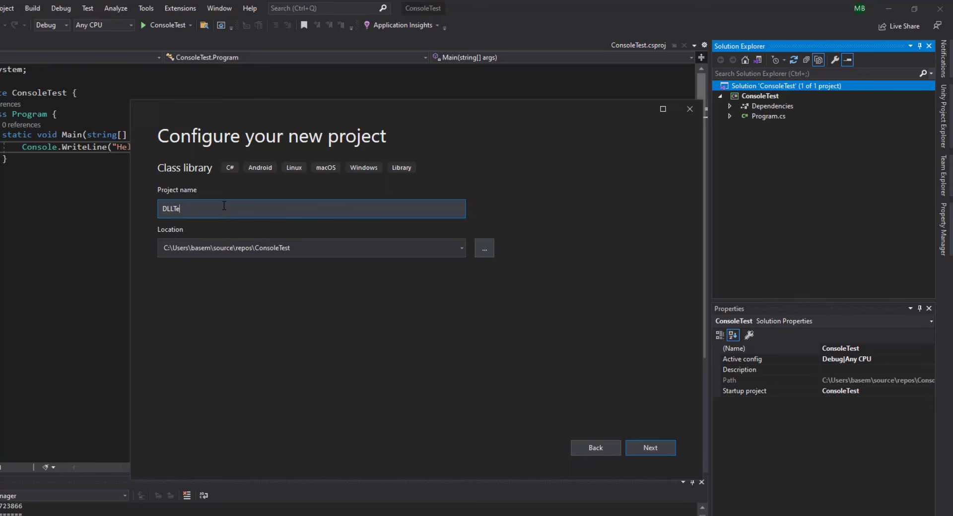
click(649, 448)
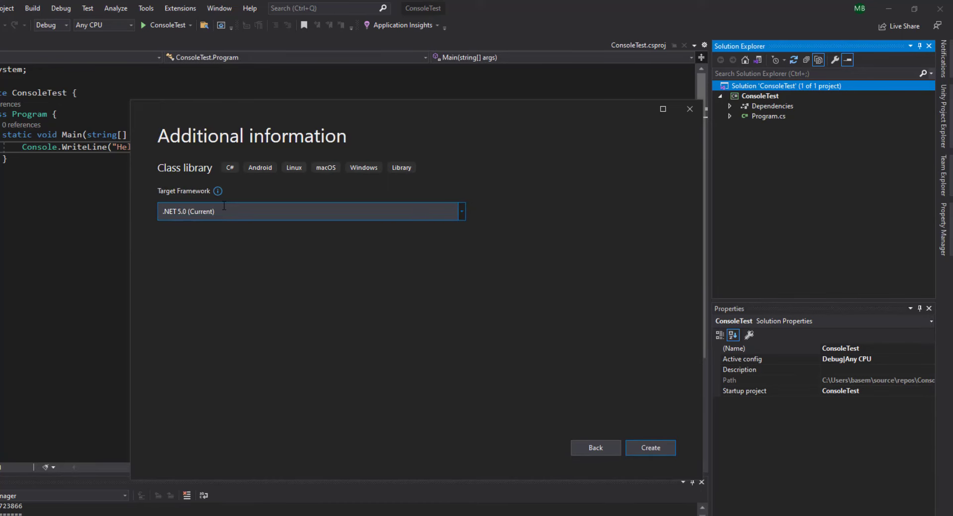
mouse_move(649, 448)
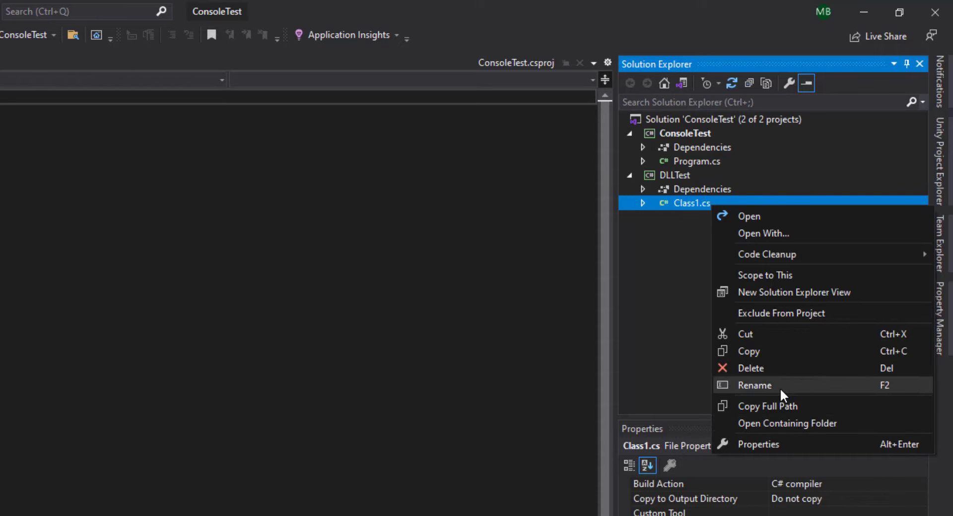
Rename Class1.cs to MathService.cs, renaming all references to Class1 as well.
click(755, 385)
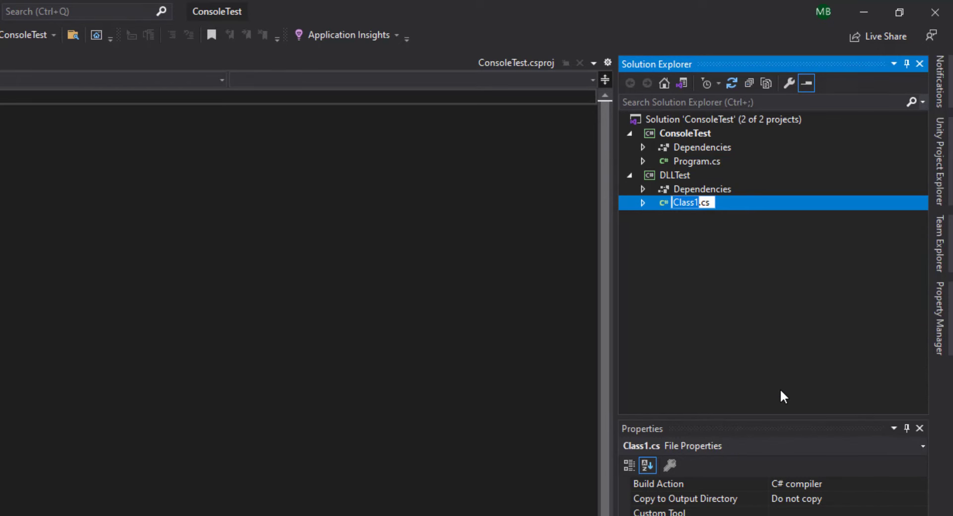
text(MathService.cs)
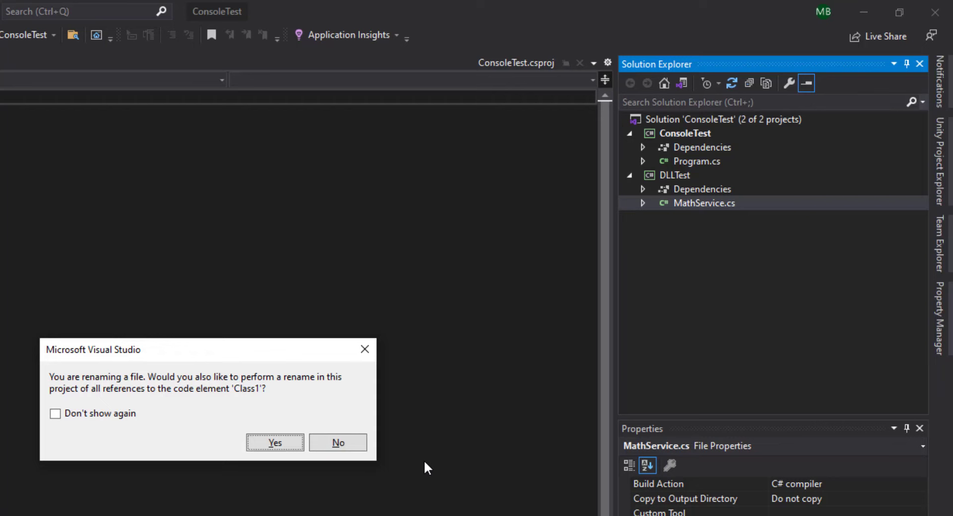
mouse_move(195, 398)
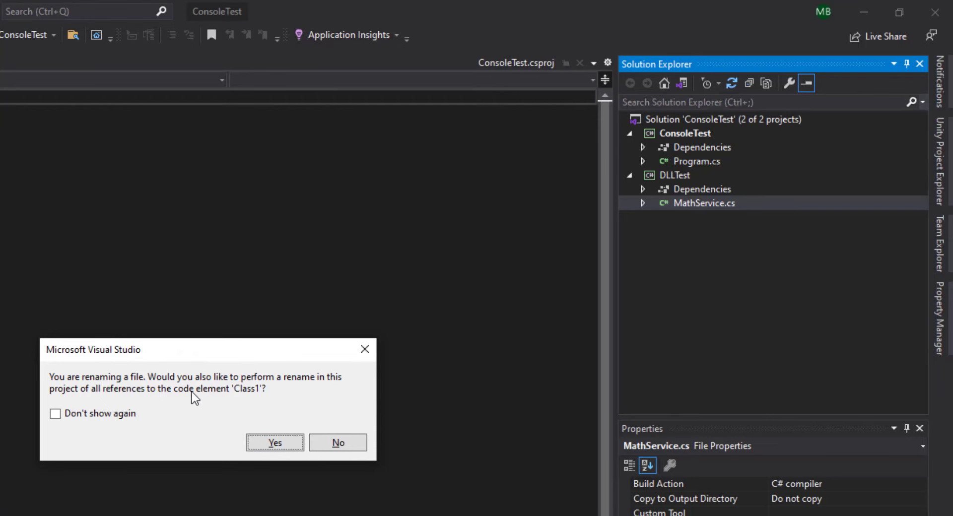
mouse_move(65, 393)
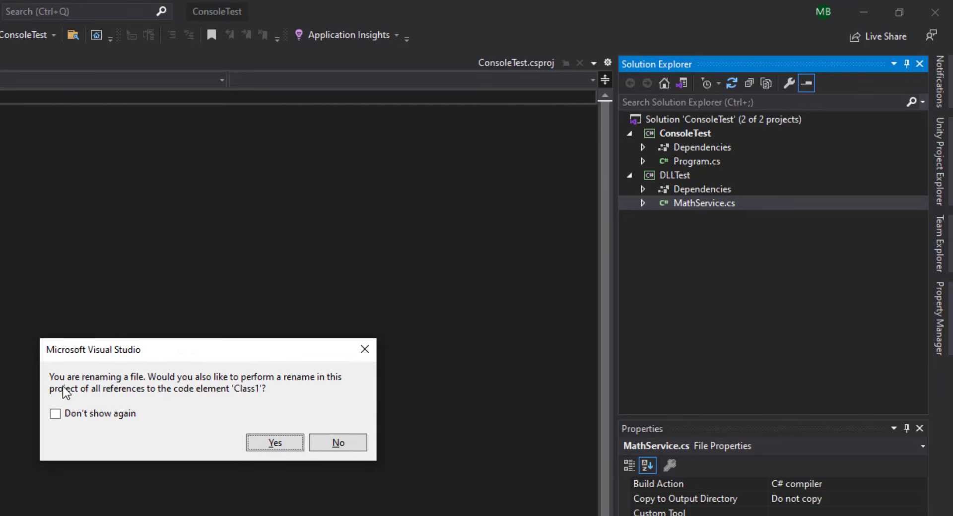
mouse_move(240, 394)
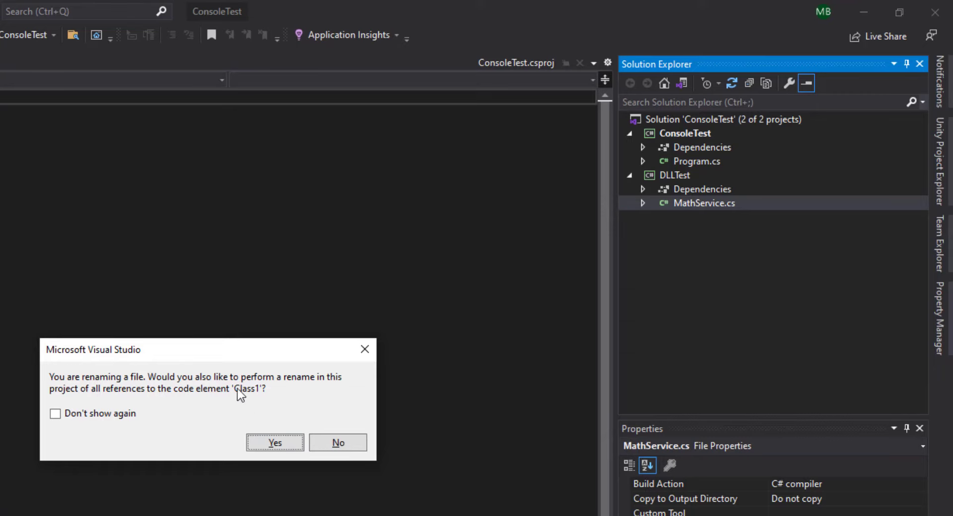
click(274, 442)
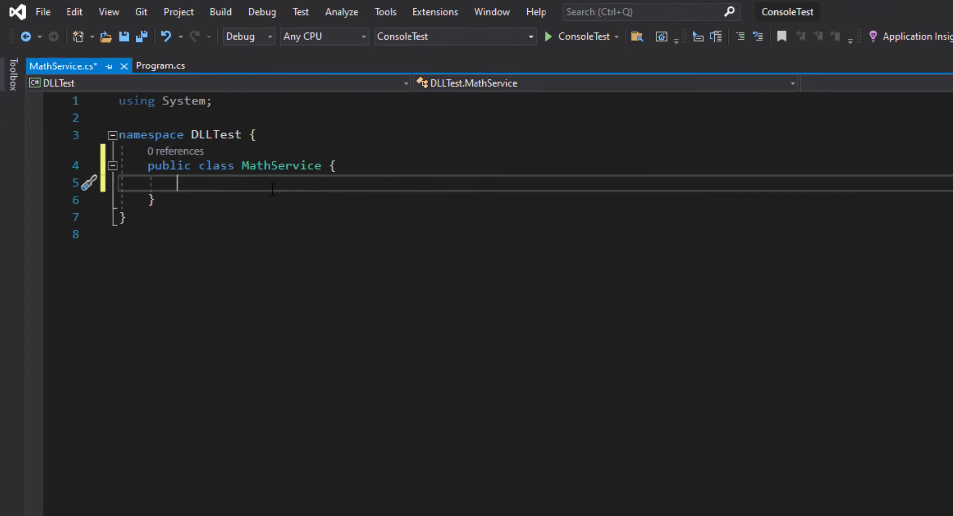
mouse_move(311, 213)
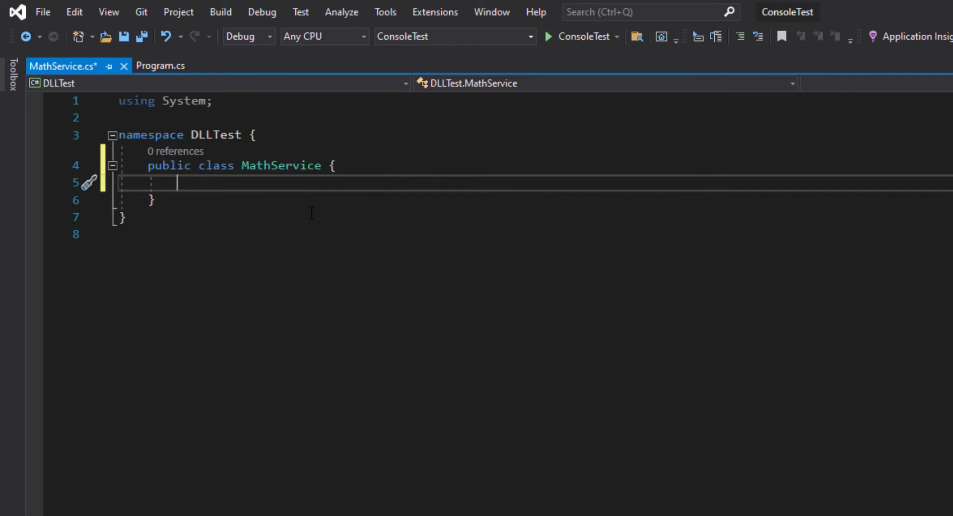
mouse_move(367, 209)
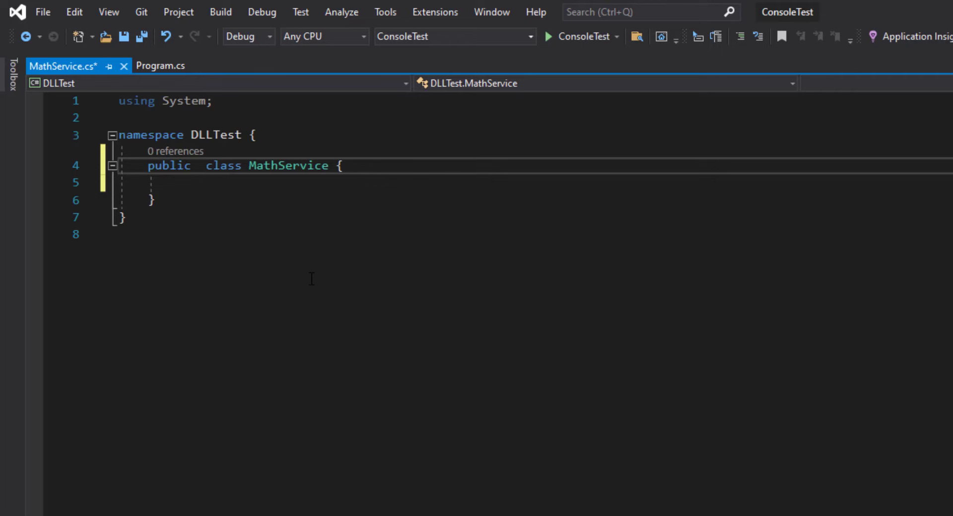
Make MathService static and add a 'public static int Divide(int x, int y) { }' stub.
text(static)
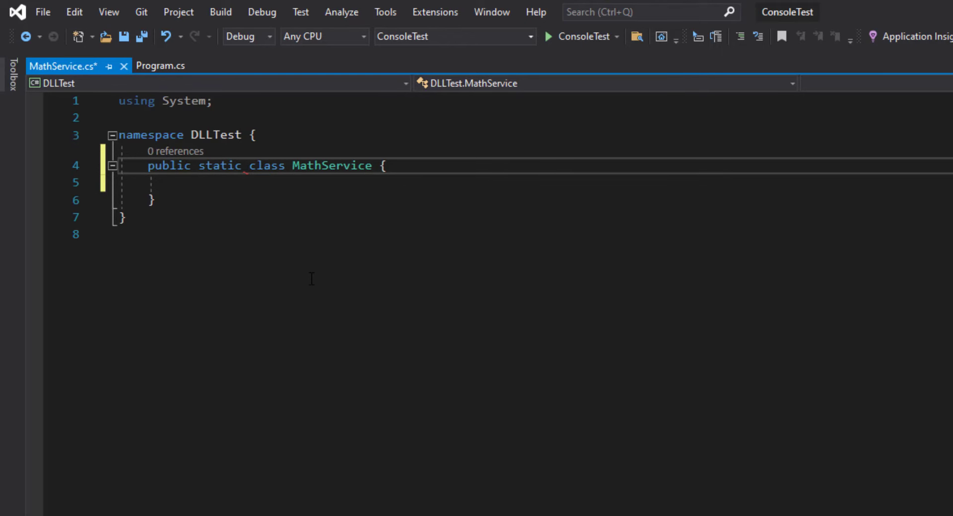
text(public static int)
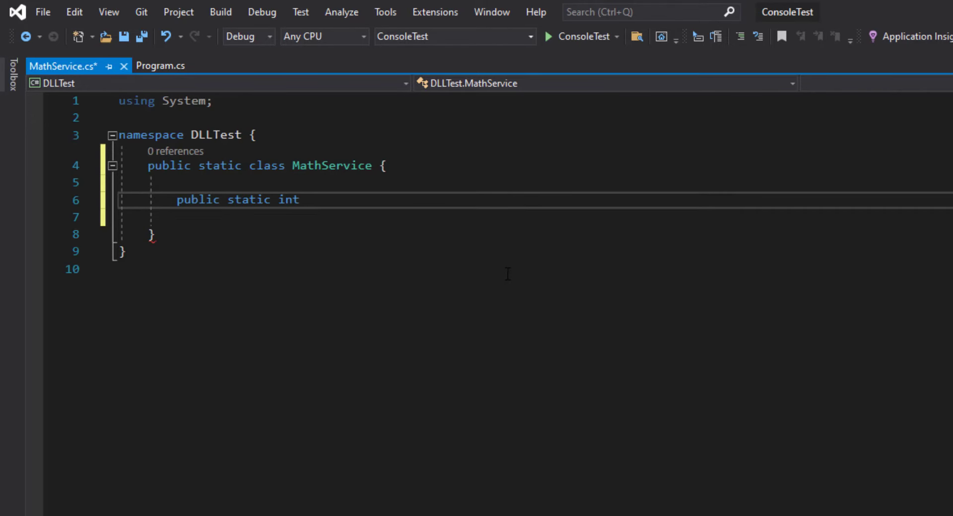
text(Div)
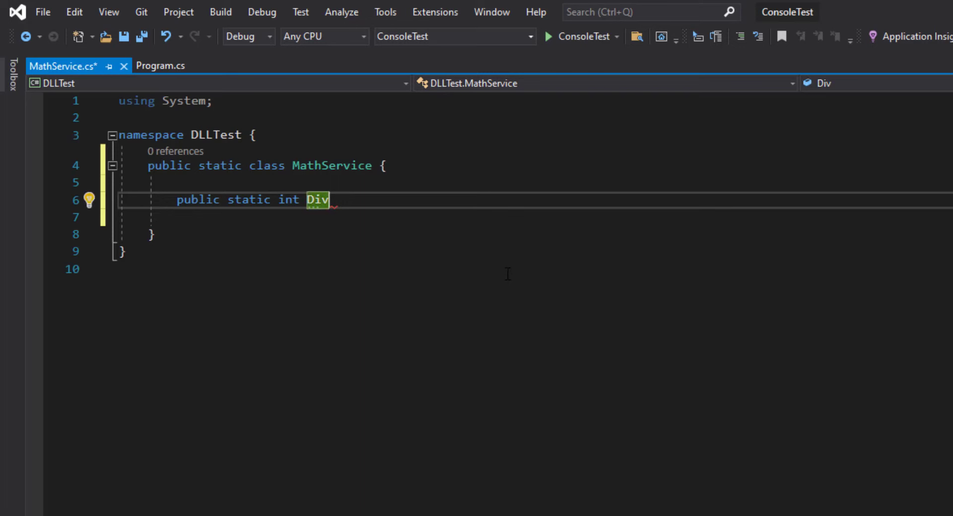
text(i)
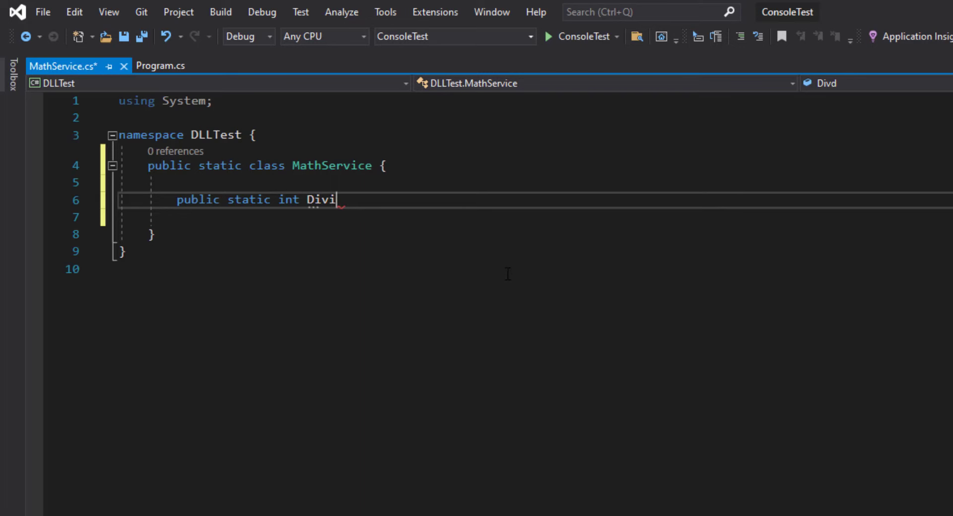
text(de(int)
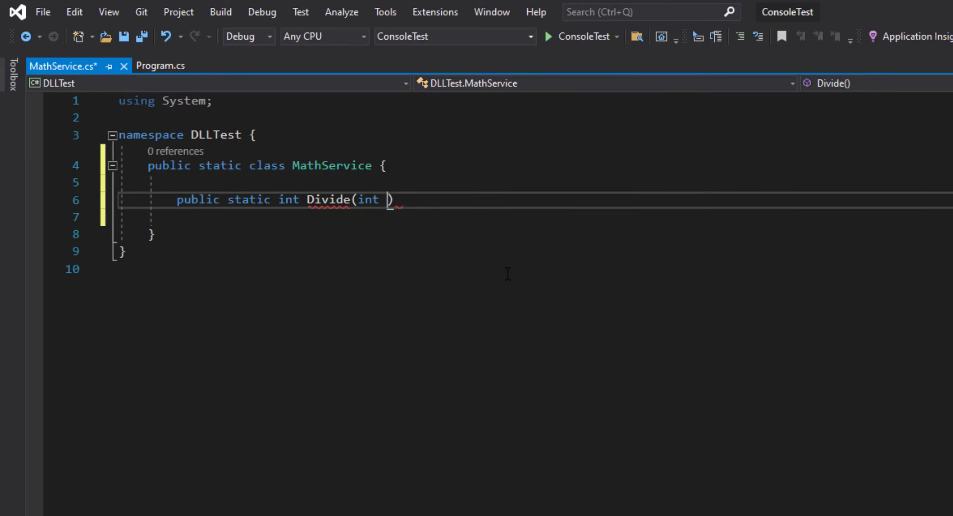
text(x,i)
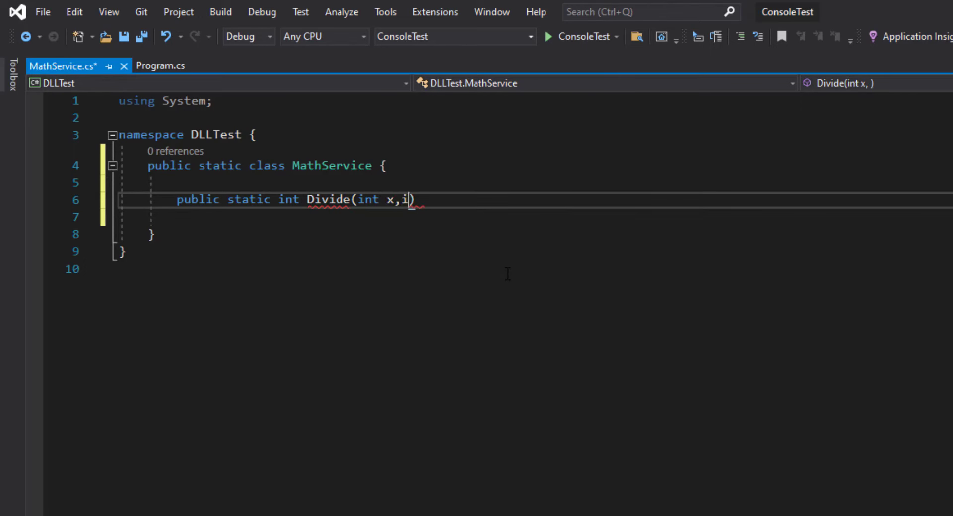
text(nt y)
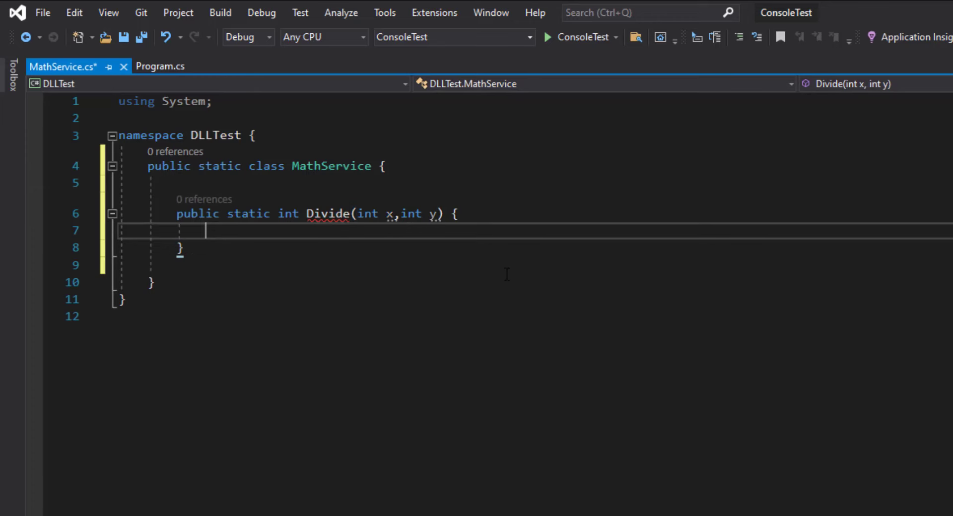
Make Divide return x / y.
text(return)
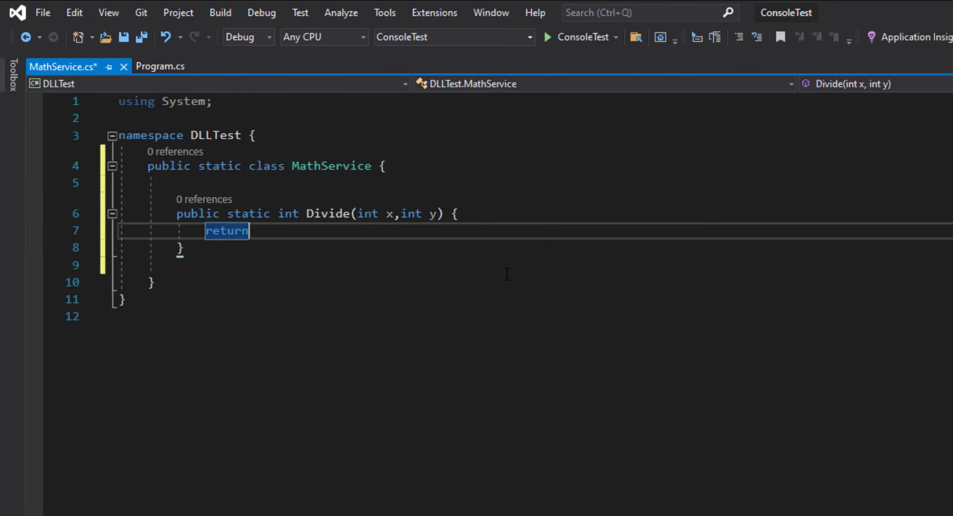
text(x/)
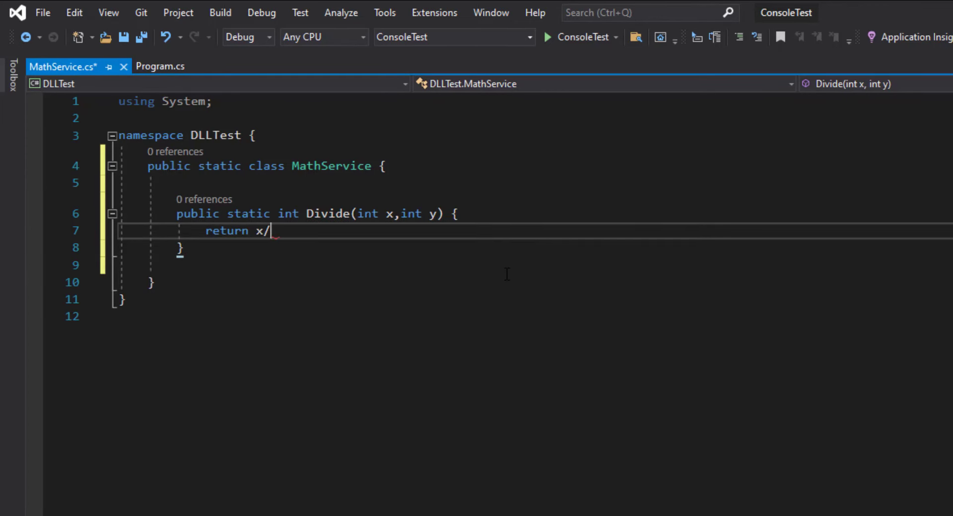
text(y;)
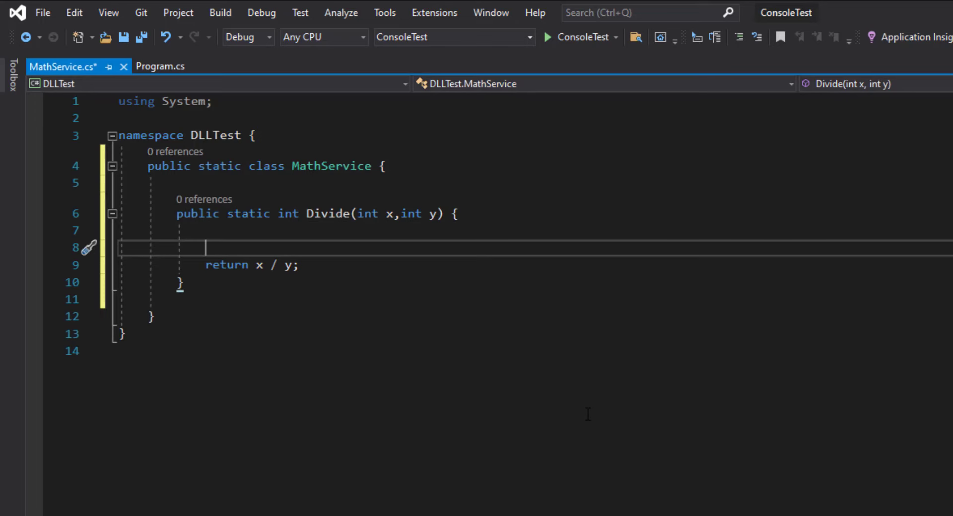
Add 'if (y == 0) { throw new DivideByZeroException(); }' before the return.
text(if())
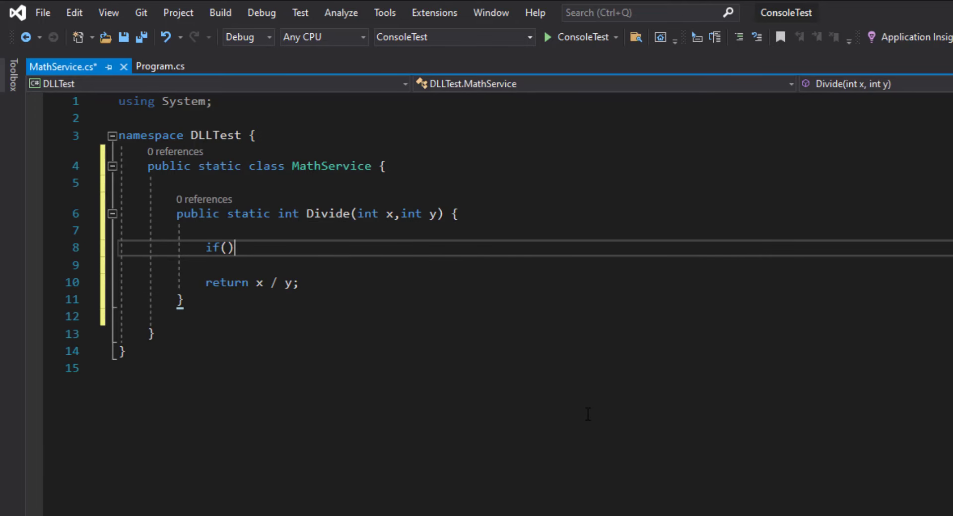
text(y==)
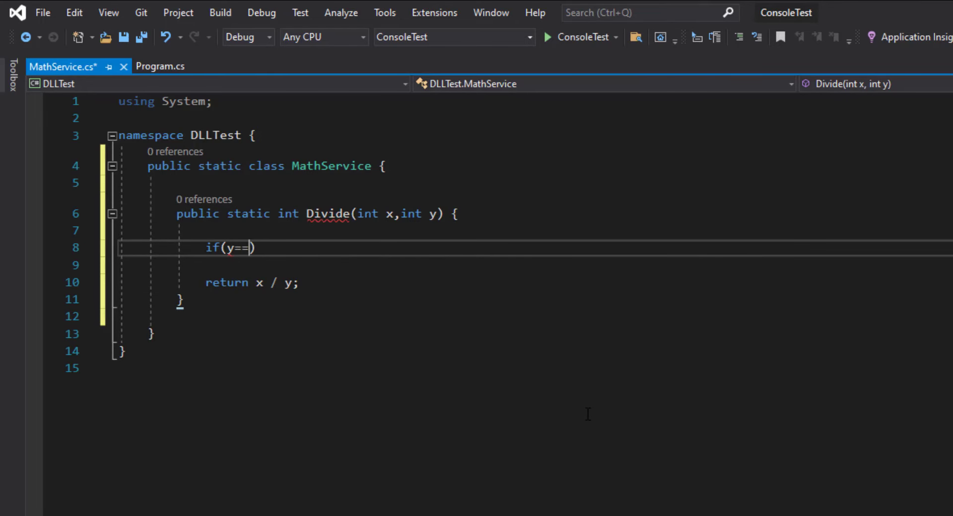
text(0) { })
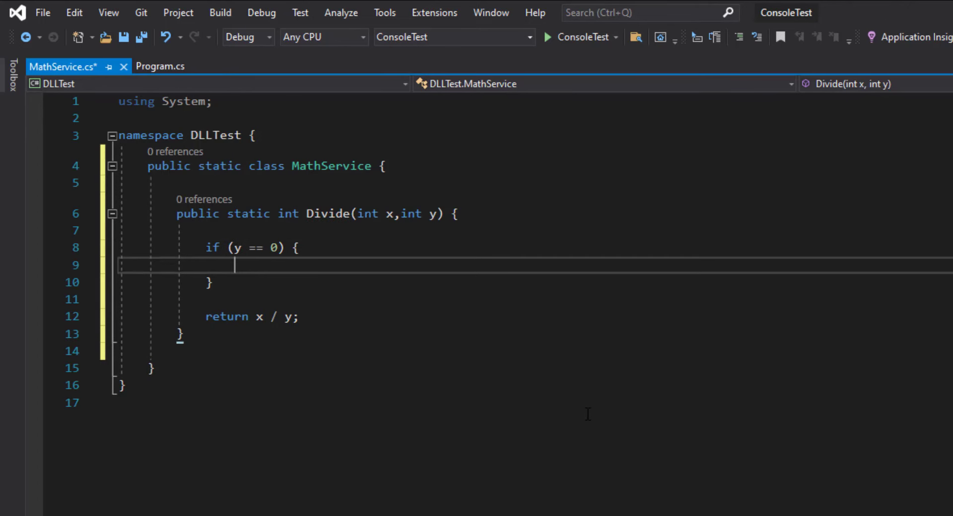
text(throw)
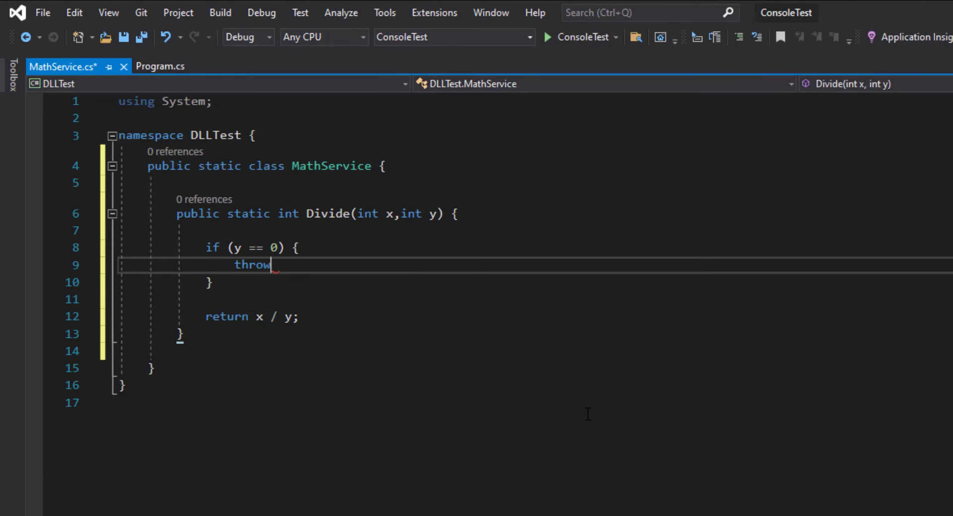
text(new)
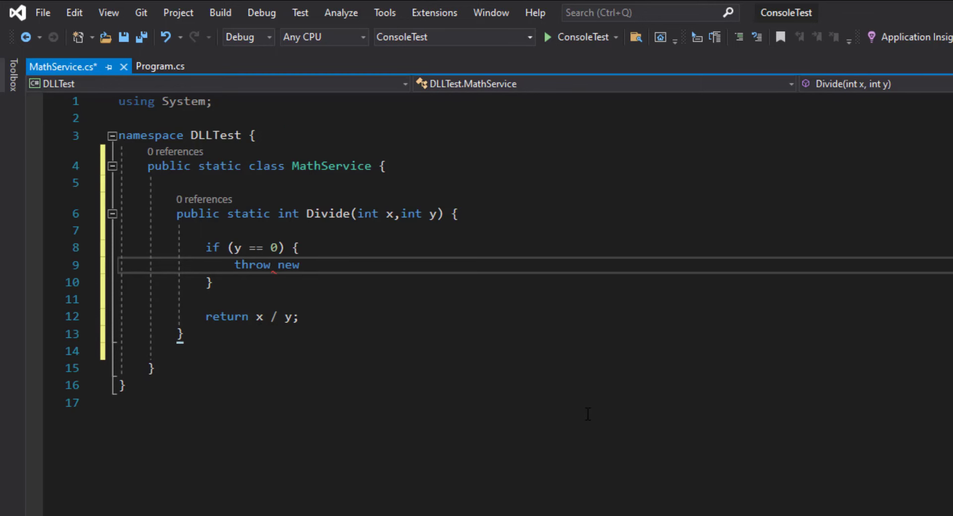
text(di)
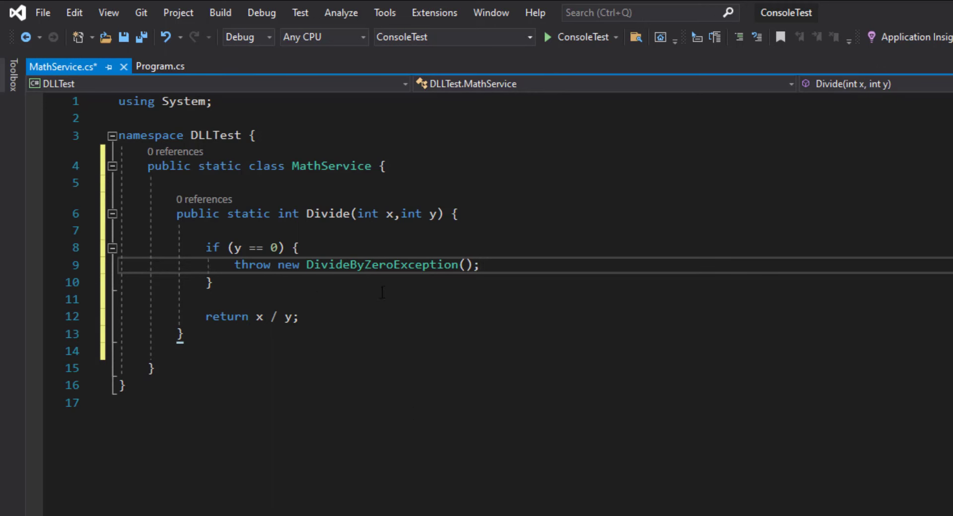
click(481, 264)
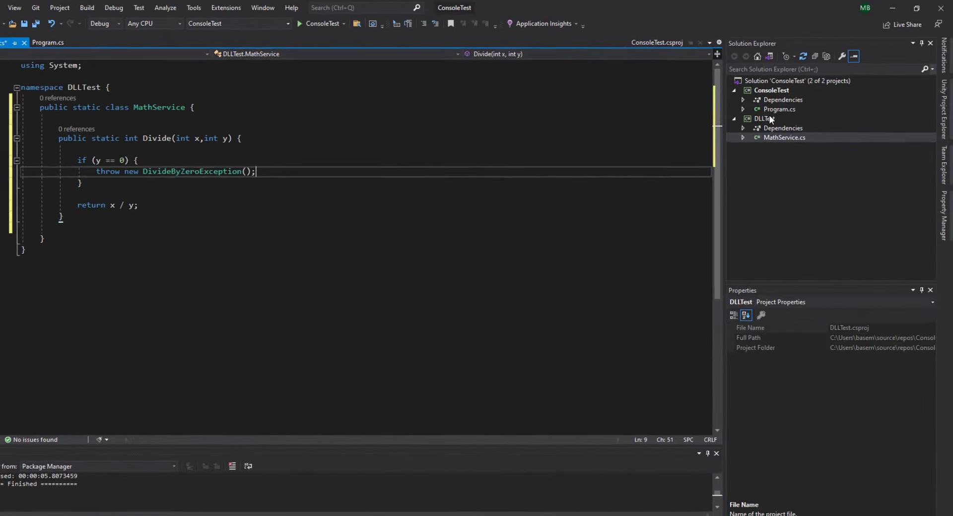
Bring up the DLLTest project's context actions to open its folder in File Explorer.
right_click(762, 118)
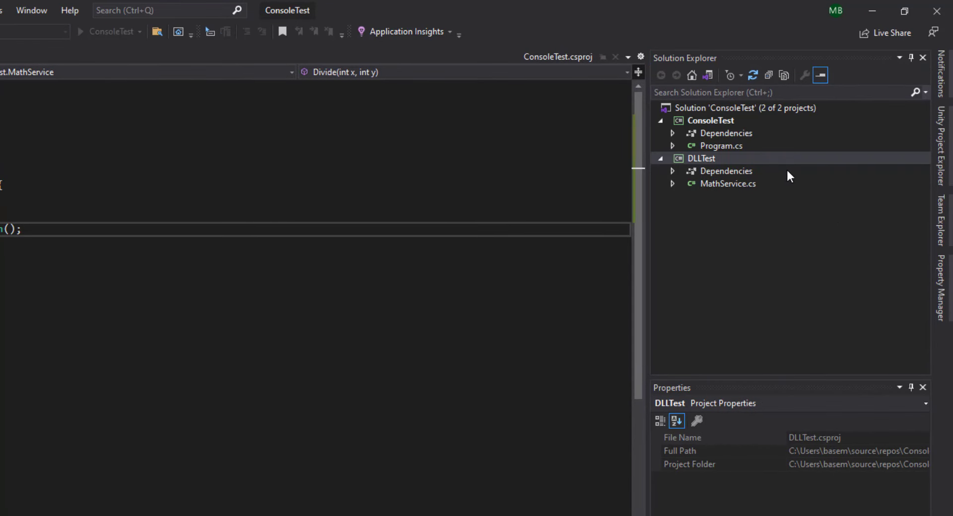
right_click(700, 158)
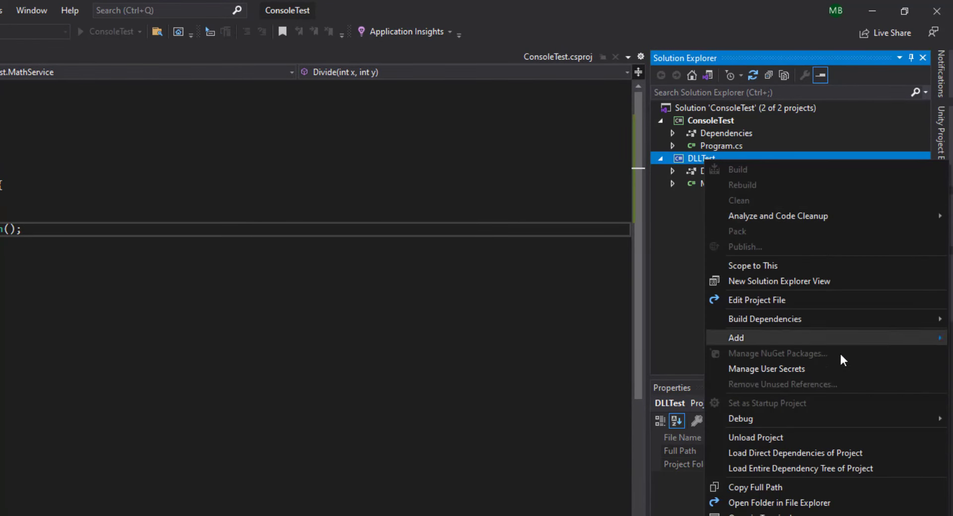
mouse_move(802, 504)
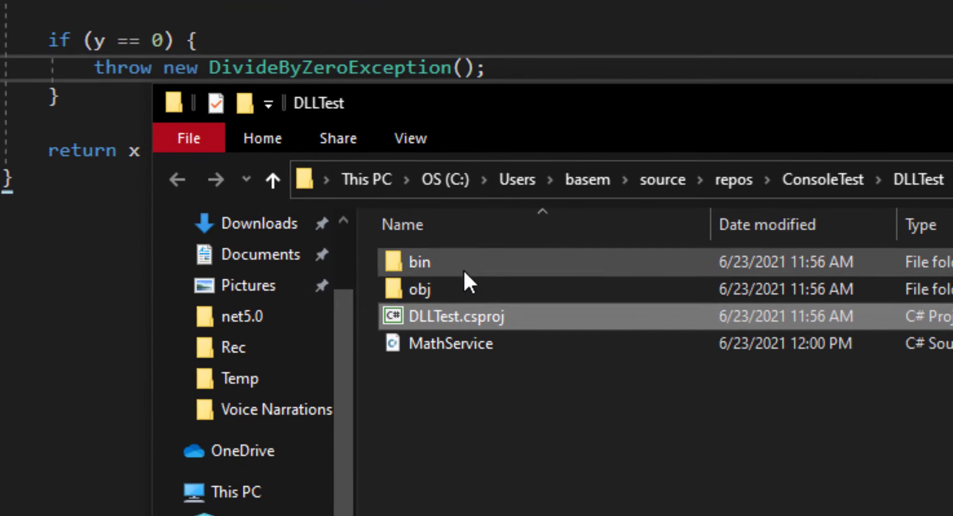
Navigate into DLLTest's bin\Debug\net5.0 output folder containing DLLTest.dll.
double_click(418, 262)
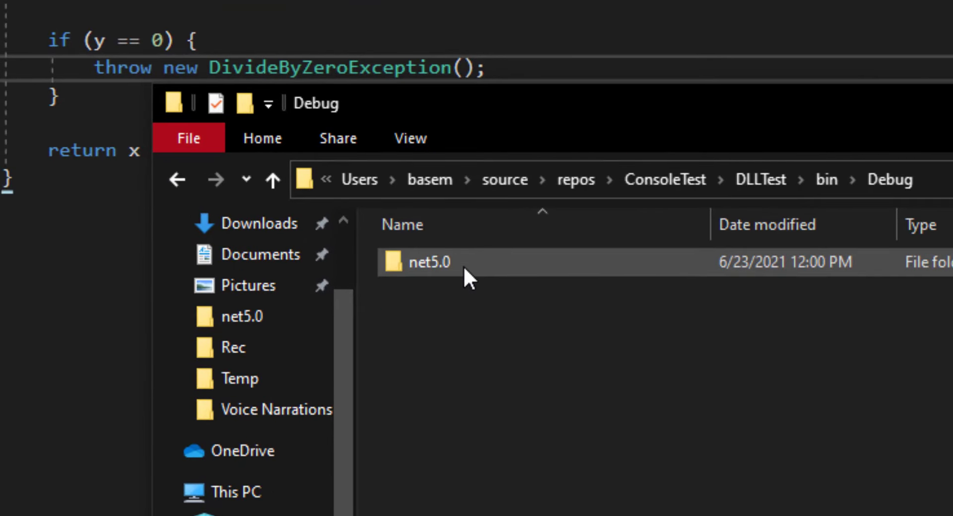
double_click(429, 262)
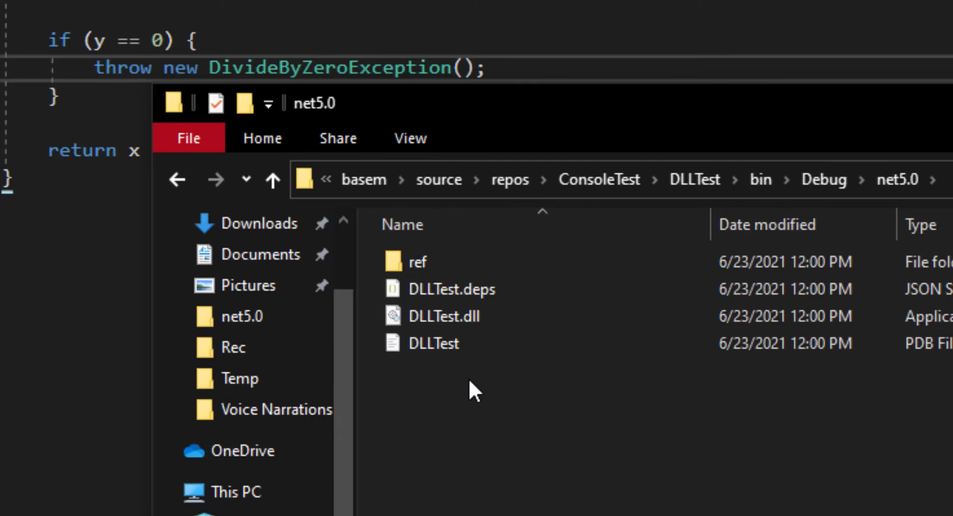
mouse_move(447, 332)
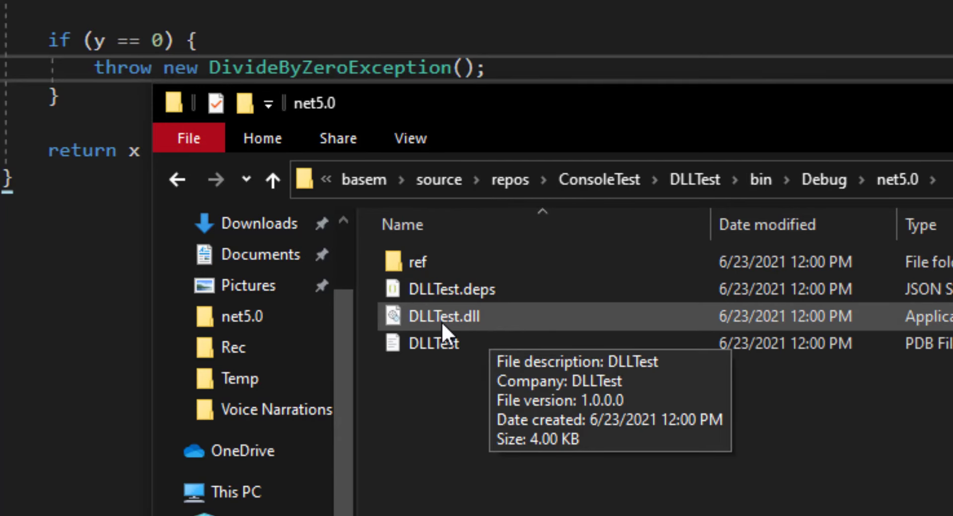
mouse_move(519, 331)
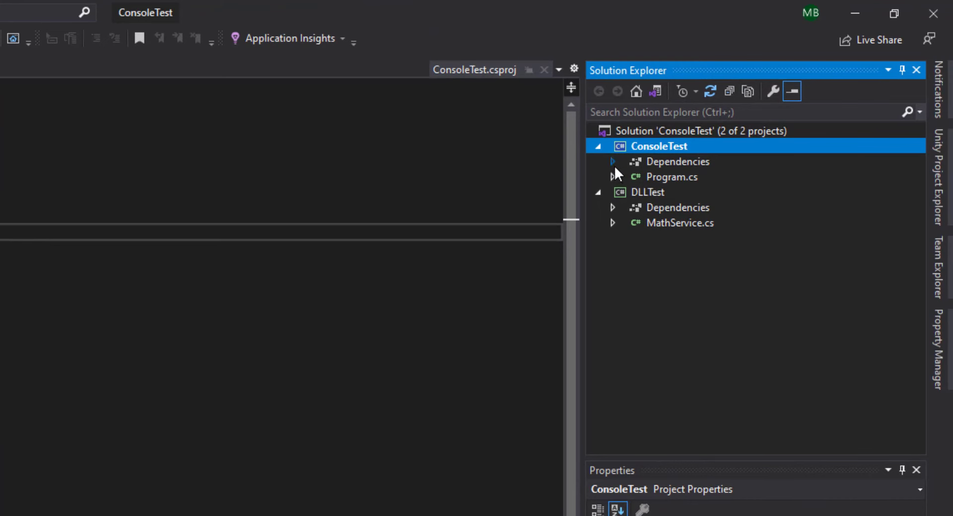
Add an assembly reference to the built DLLTest.dll in ConsoleTest via Reference Manager's Browse.
right_click(678, 162)
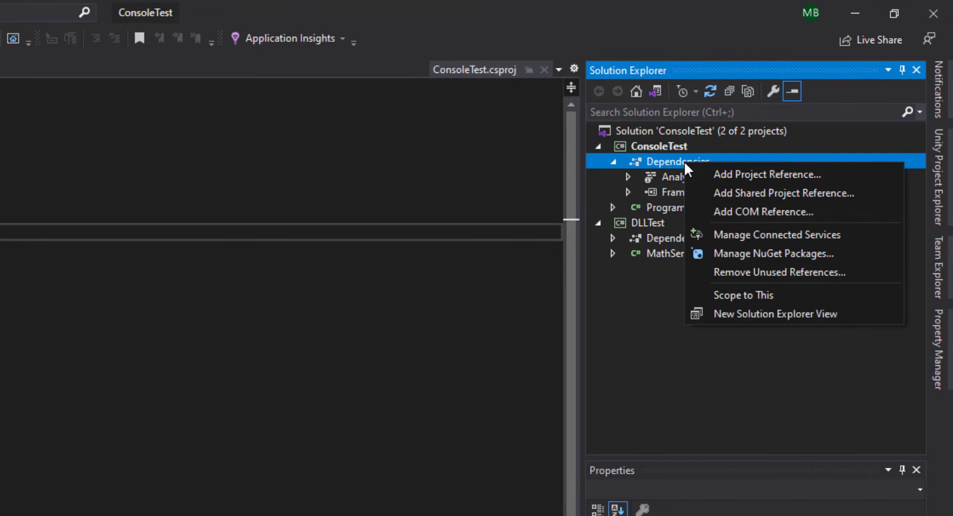
click(768, 175)
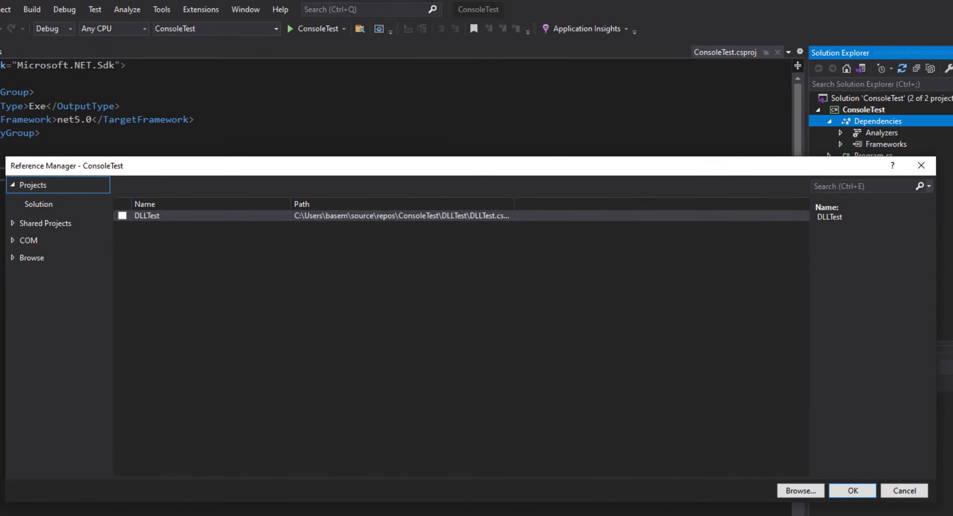
click(800, 491)
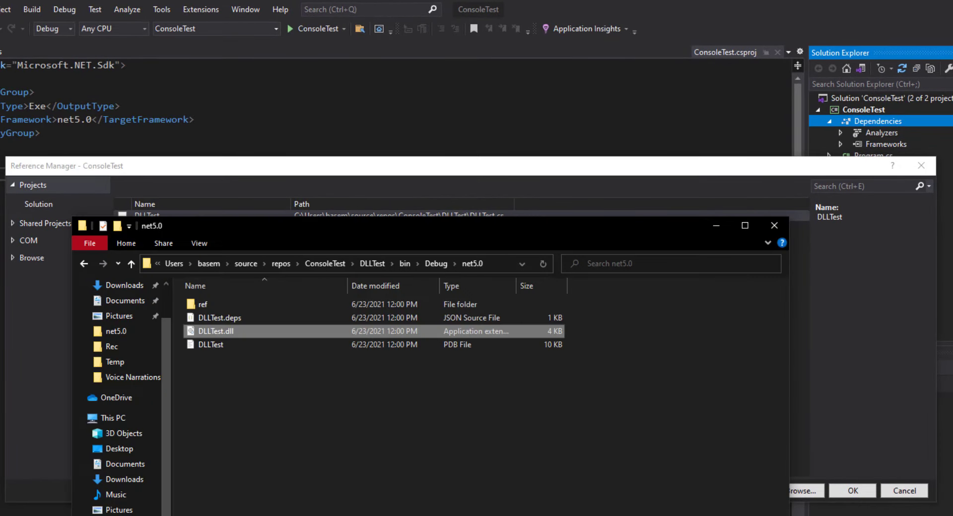
click(316, 264)
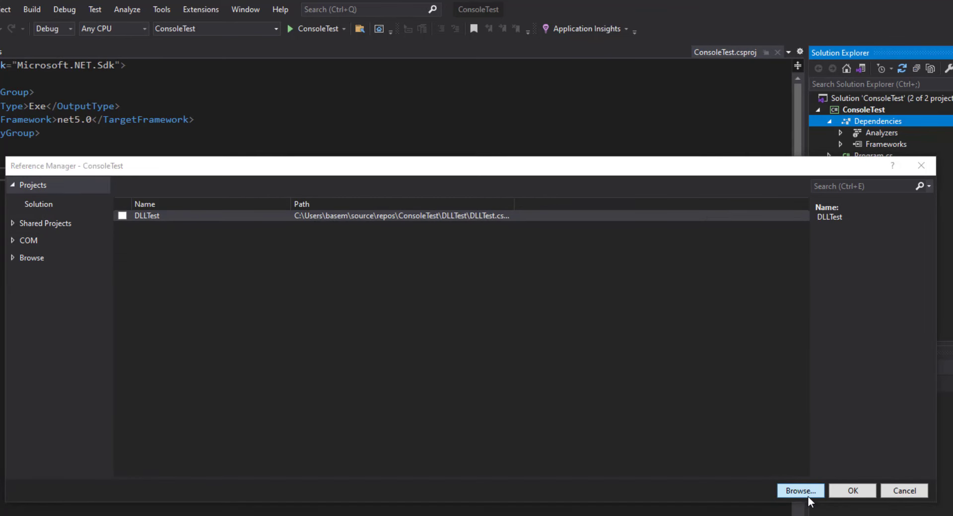
click(800, 491)
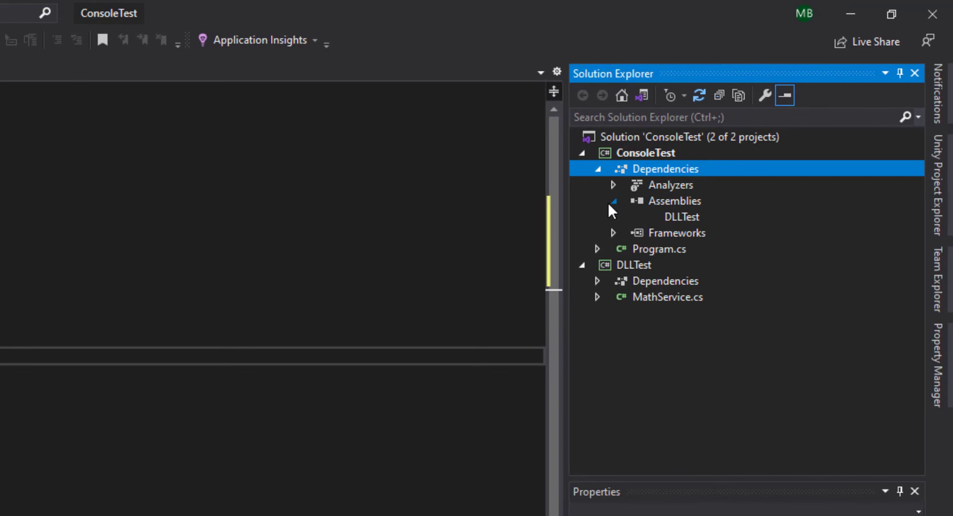
Expand ConsoleTest's Assemblies to show DLLTest, then open Program.cs in the editor.
click(614, 201)
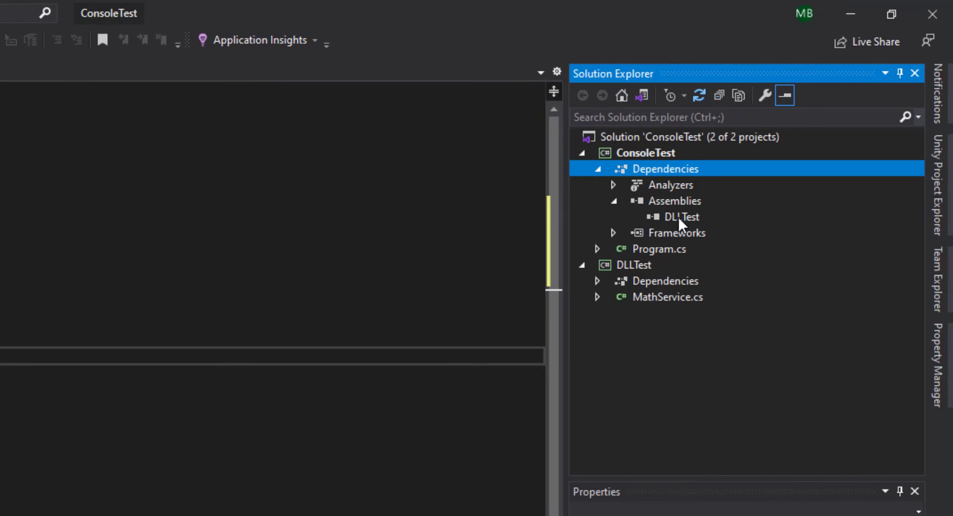
mouse_move(695, 223)
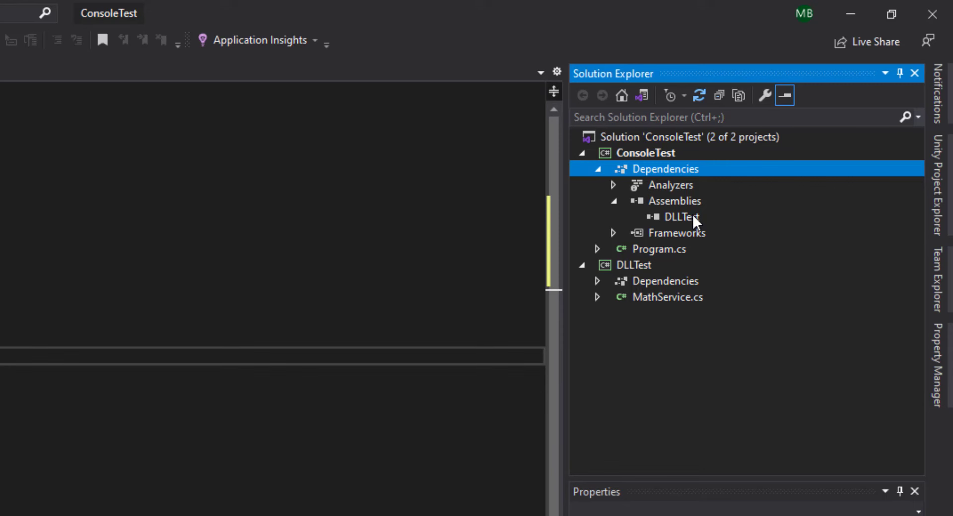
mouse_move(687, 225)
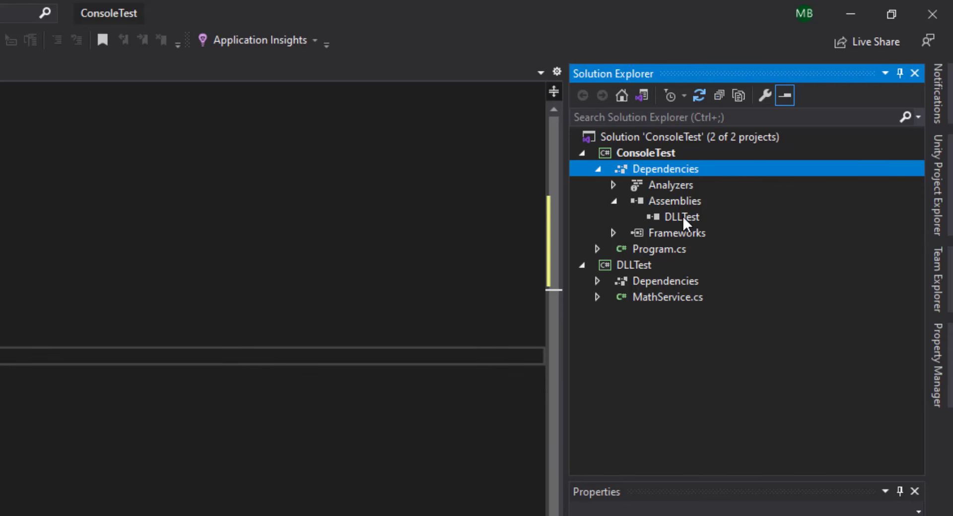
click(660, 249)
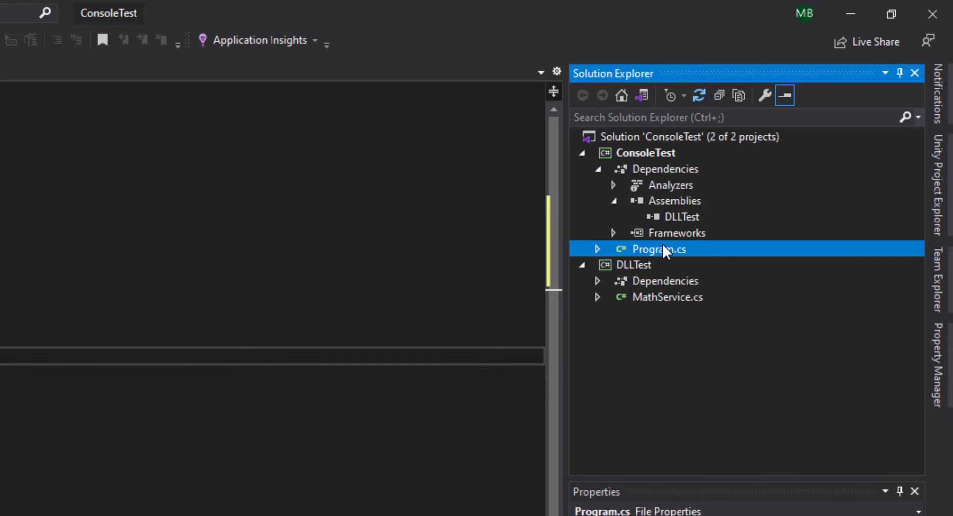
double_click(659, 249)
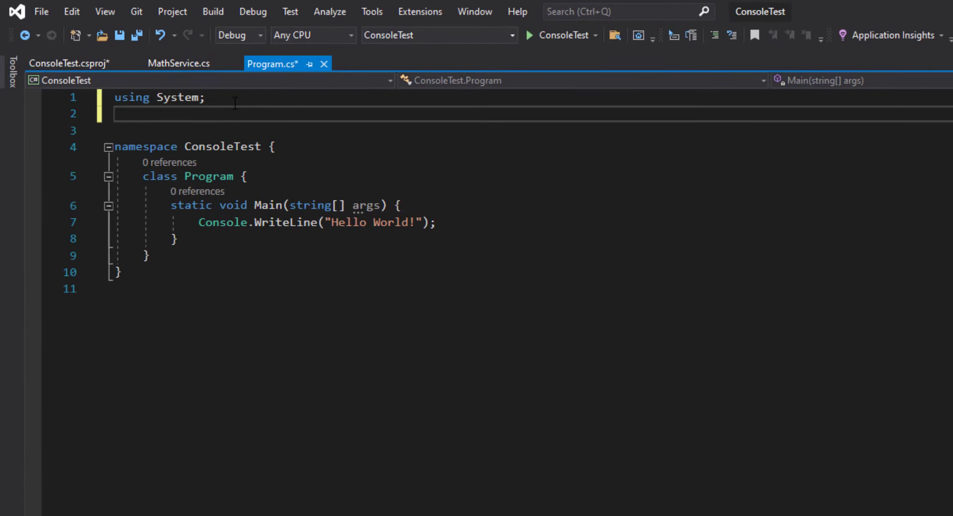
Add 'using DLLTest;' and store MathService.Divide(20, 5) in 'int result'.
text(us)
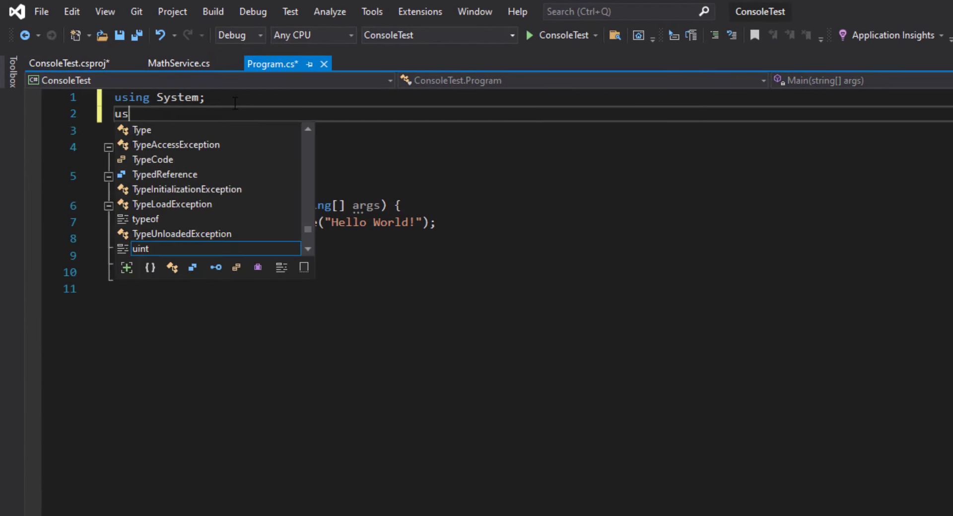
text(ing d)
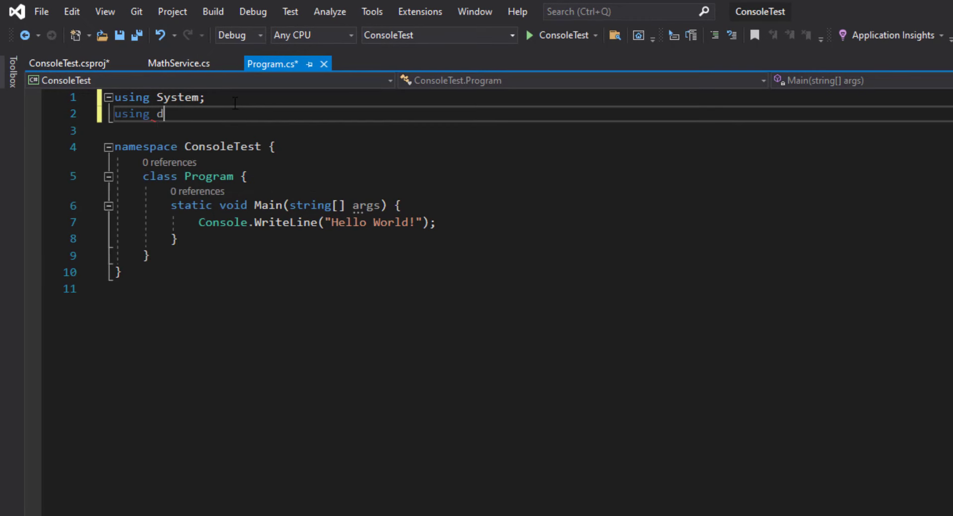
text(LLTest;)
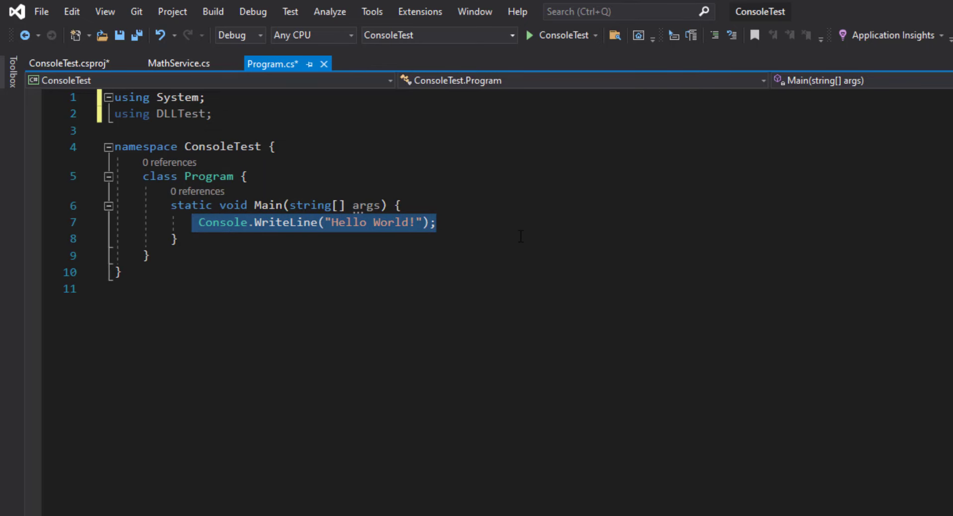
text(m)
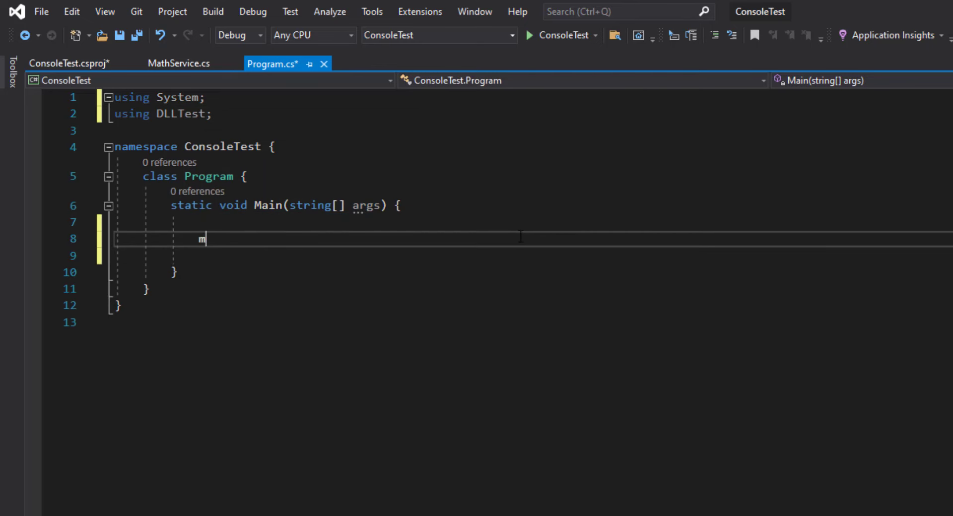
text(athService.Divide)
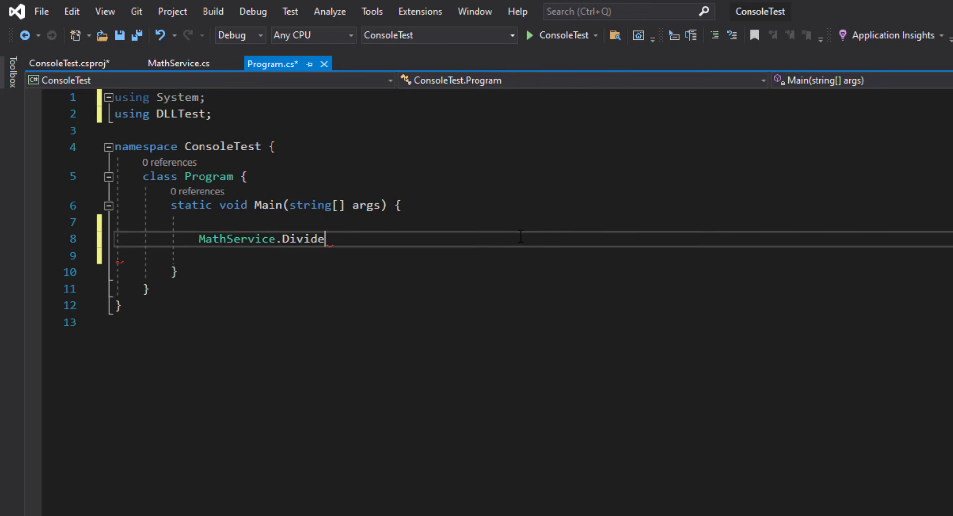
text((20,)
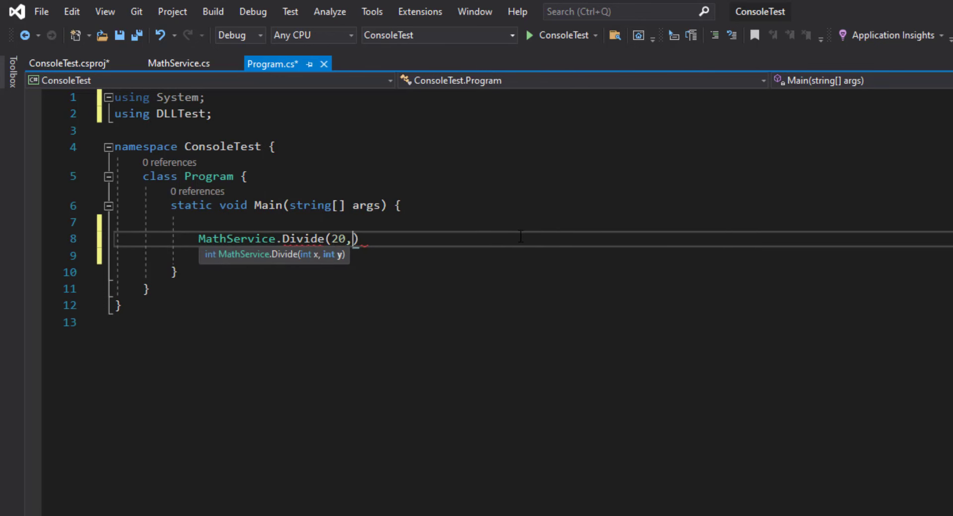
text(5);)
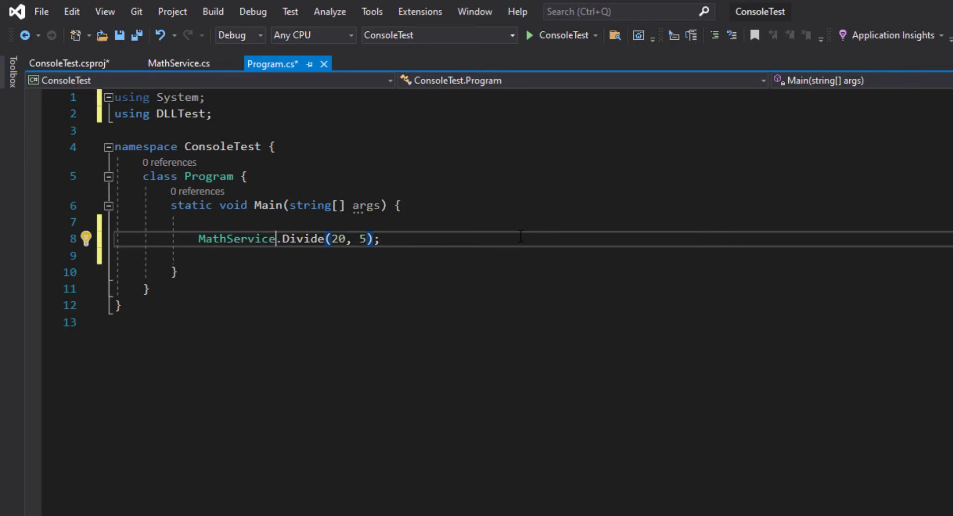
text(i)
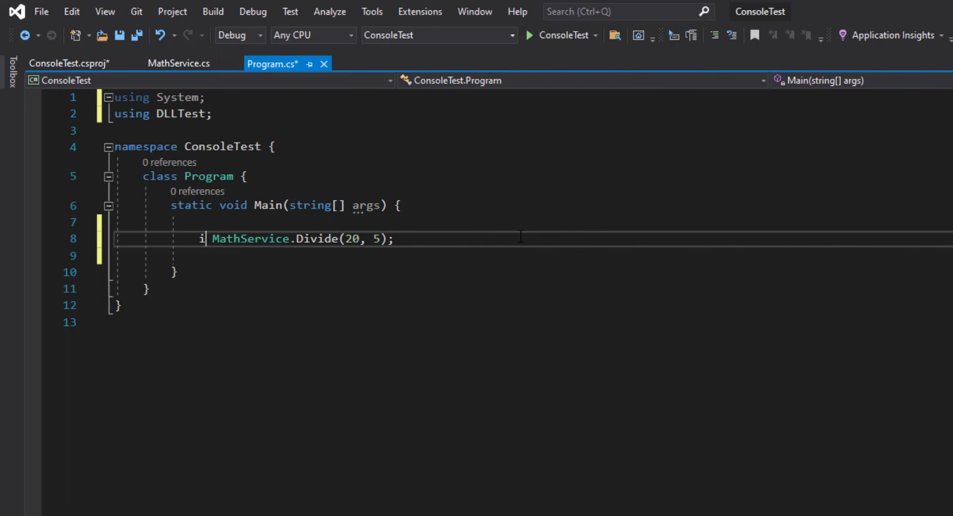
text(nt result)
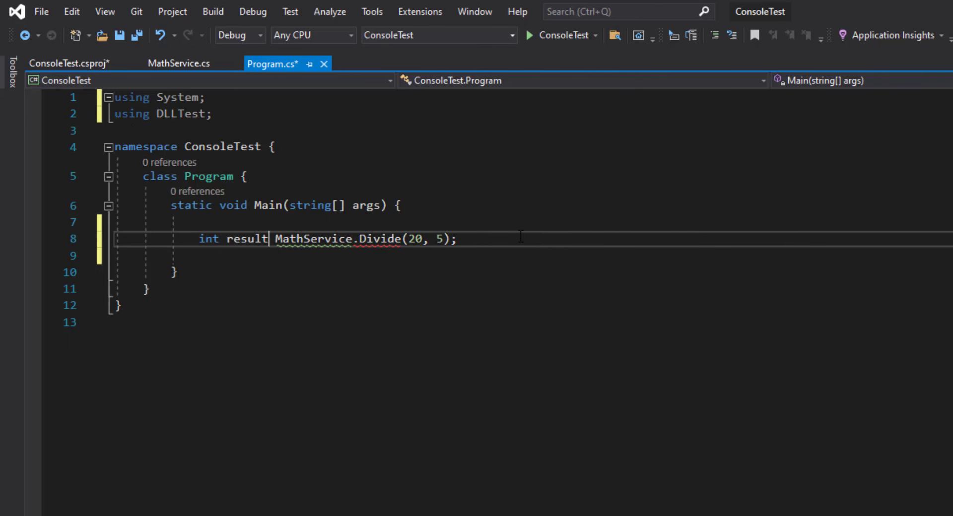
text(=)
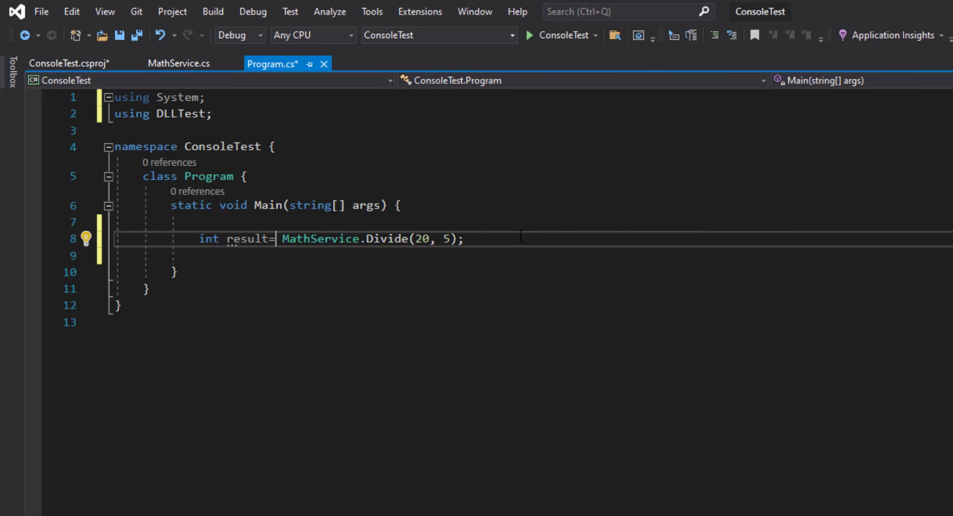
Add Console.WriteLine(result) and Console.Read(), save Program.cs and start ConsoleTest.
text(cw)
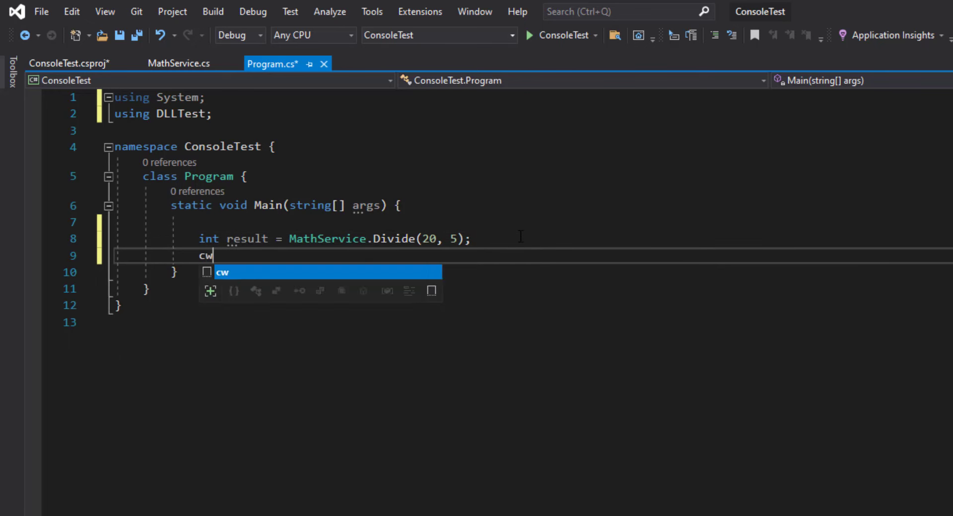
key(Tab)
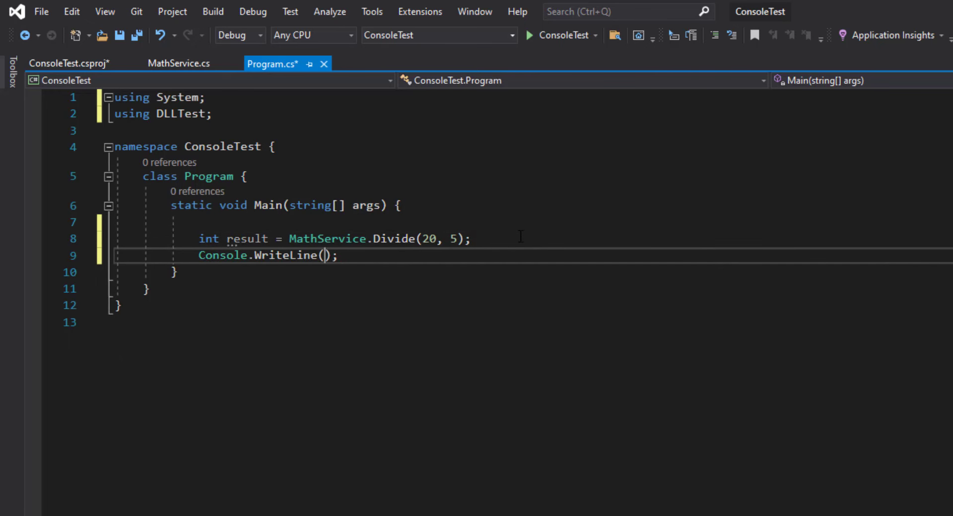
text(result)
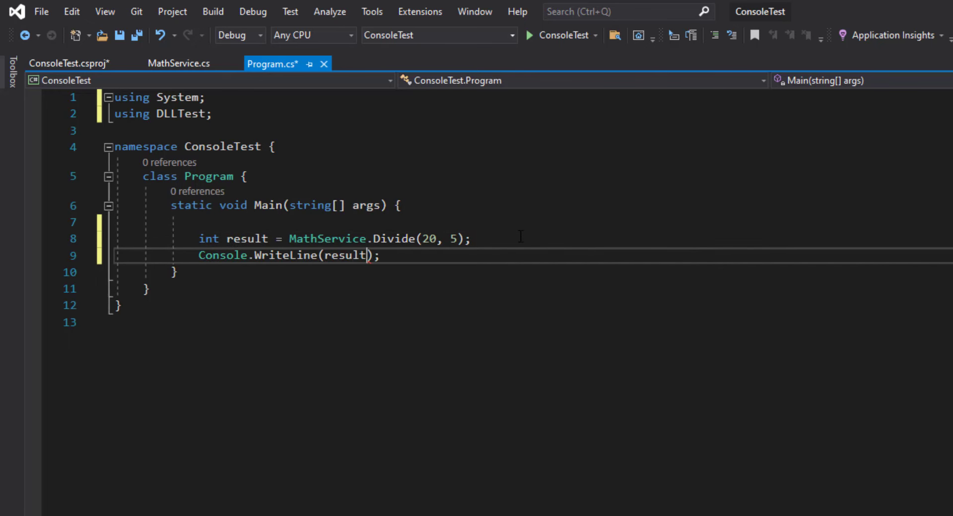
text(con)
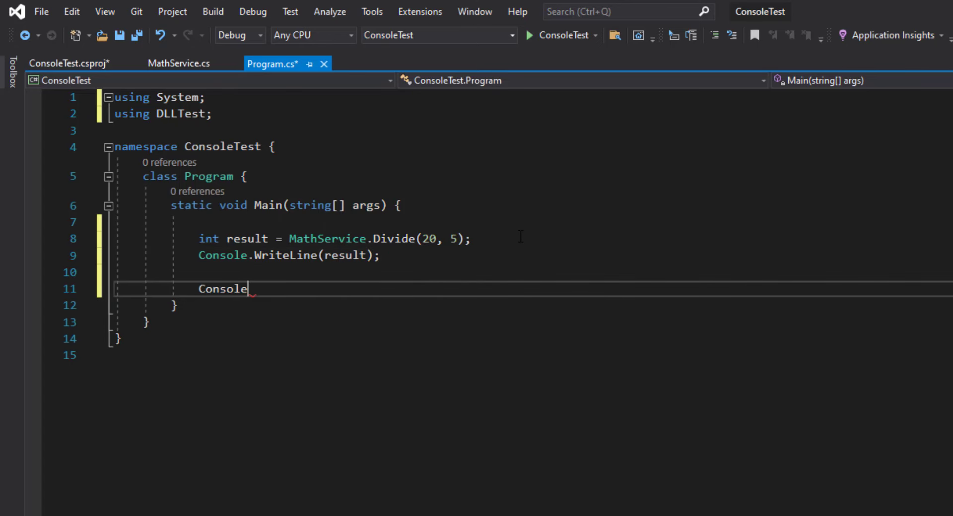
text(.rea)
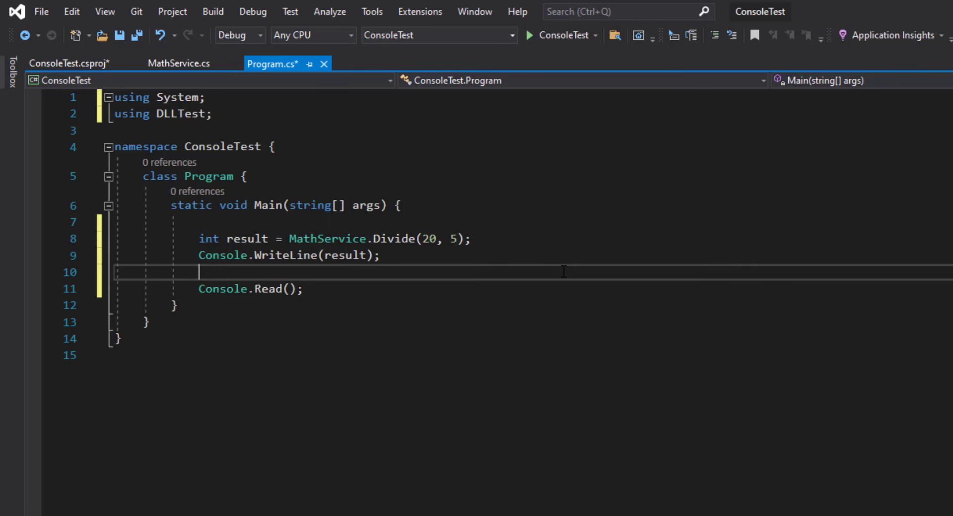
click(374, 23)
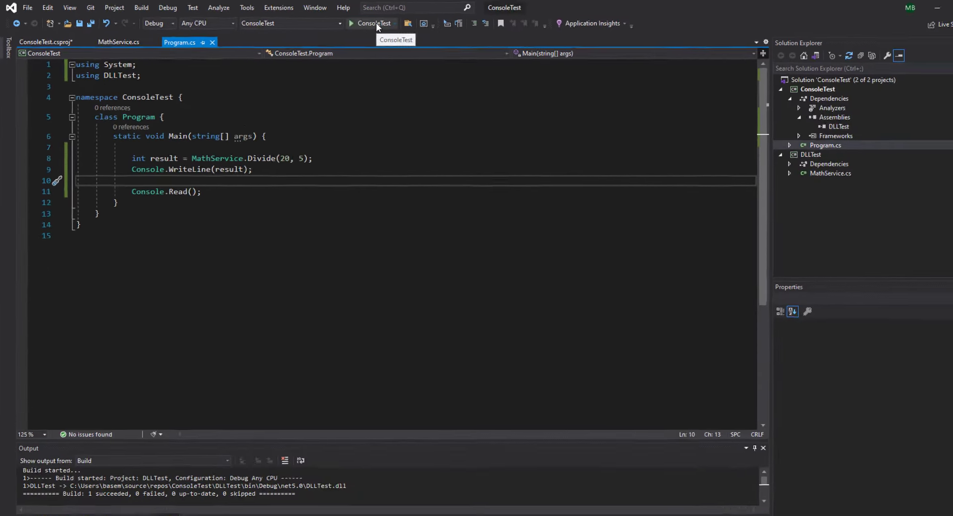
click(350, 23)
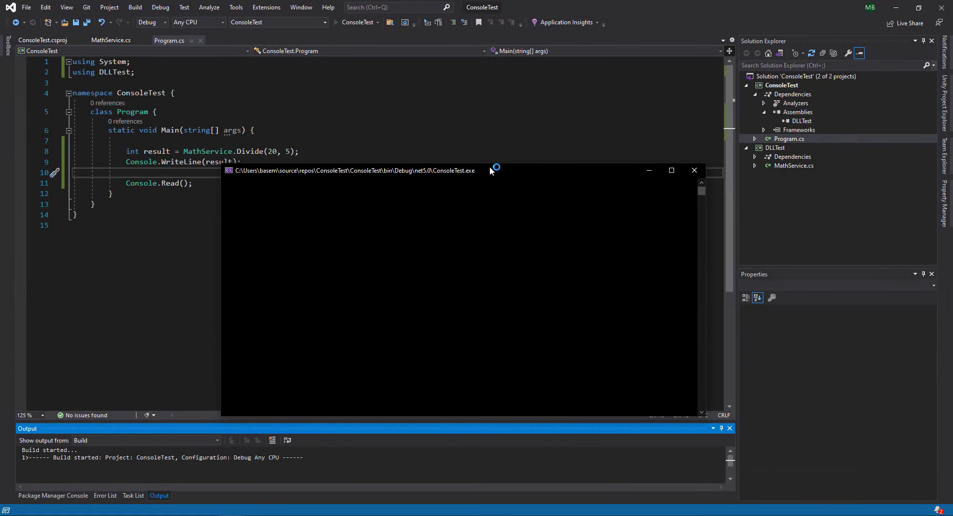